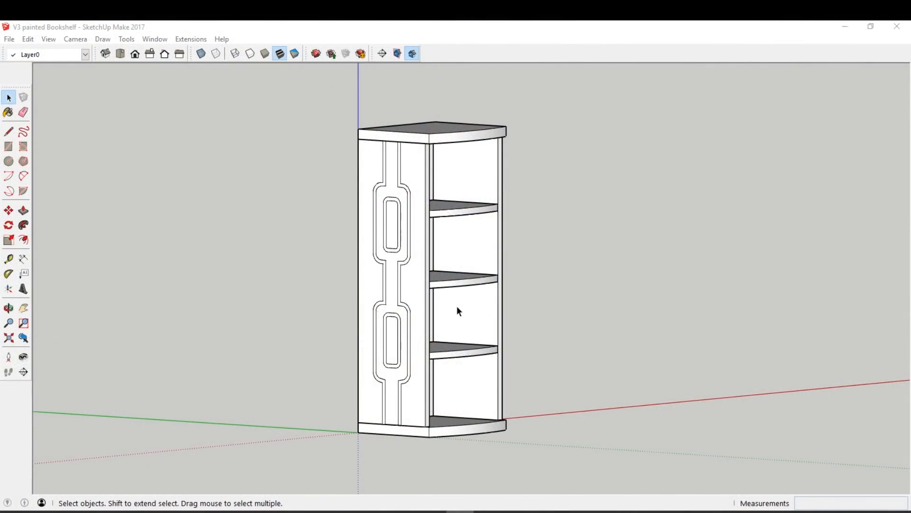
mouse_move(377, 355)
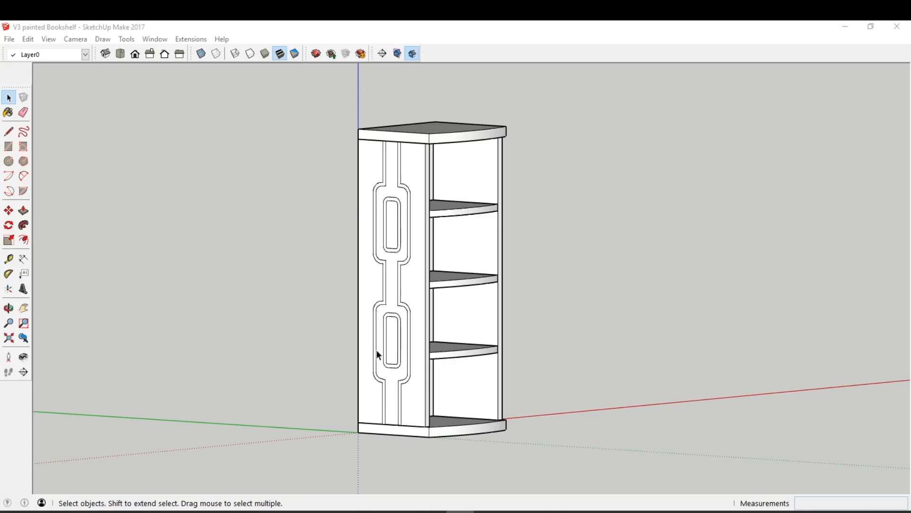
mouse_move(78, 85)
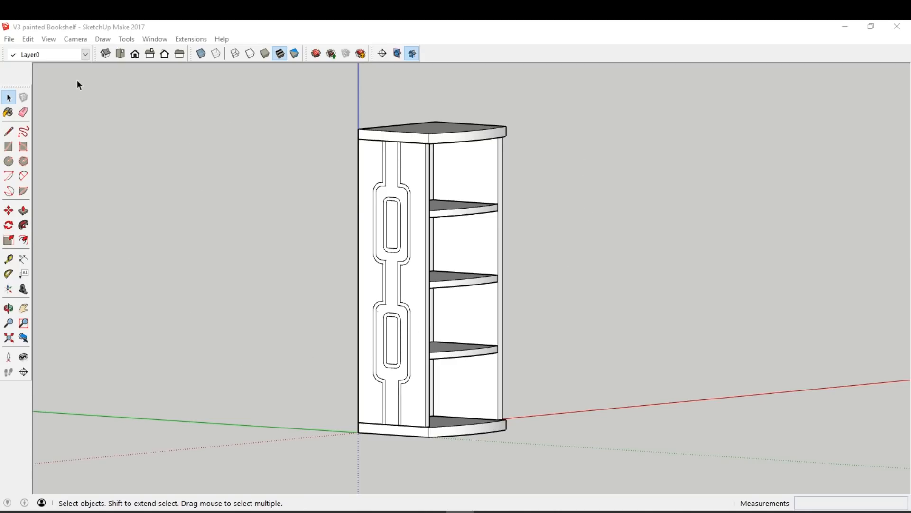
Apply the Construction Documentation Style from the Default Styles in the Styles tray
click(154, 39)
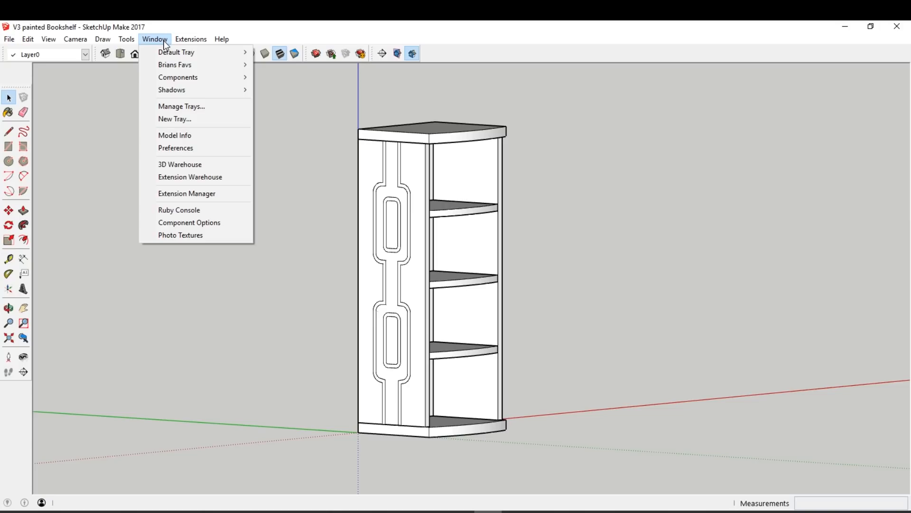
mouse_move(174, 65)
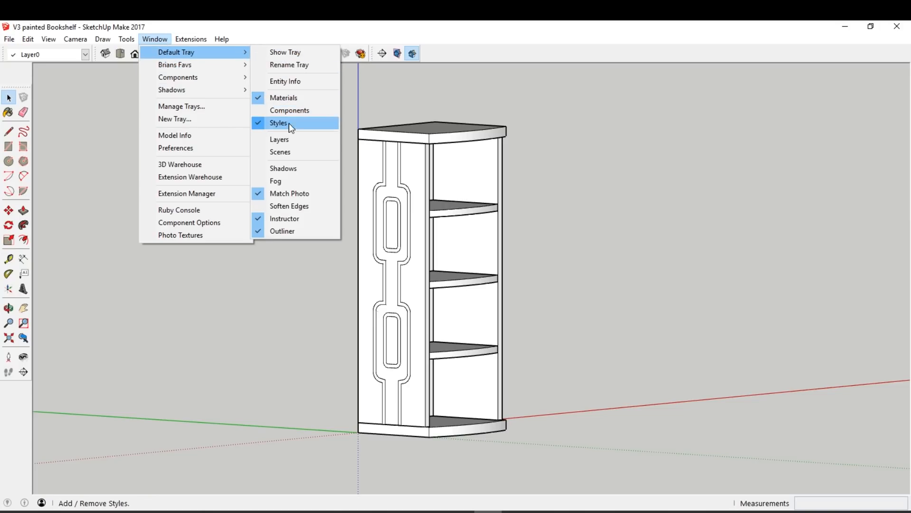
mouse_move(298, 126)
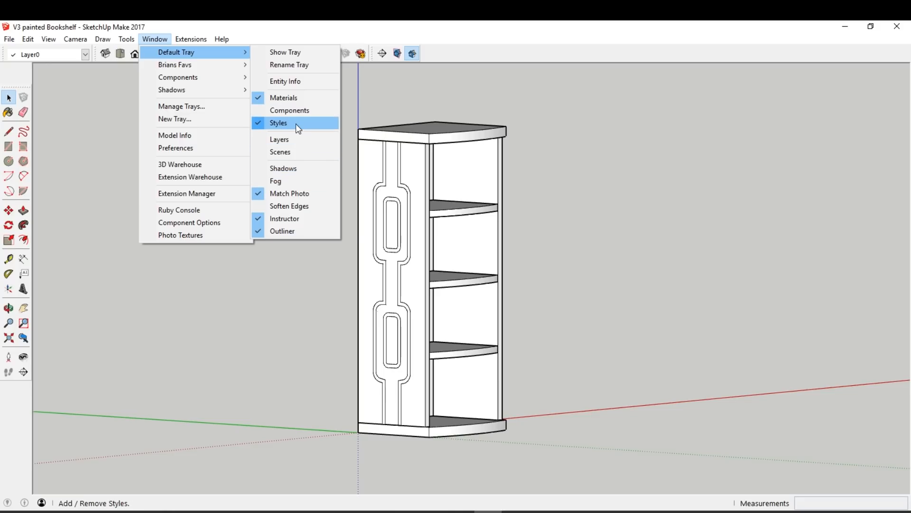
click(278, 123)
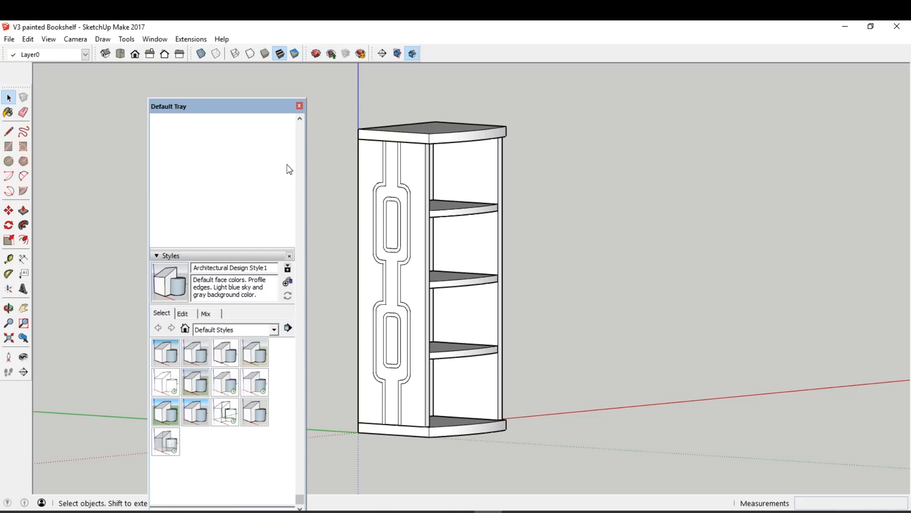
mouse_move(227, 352)
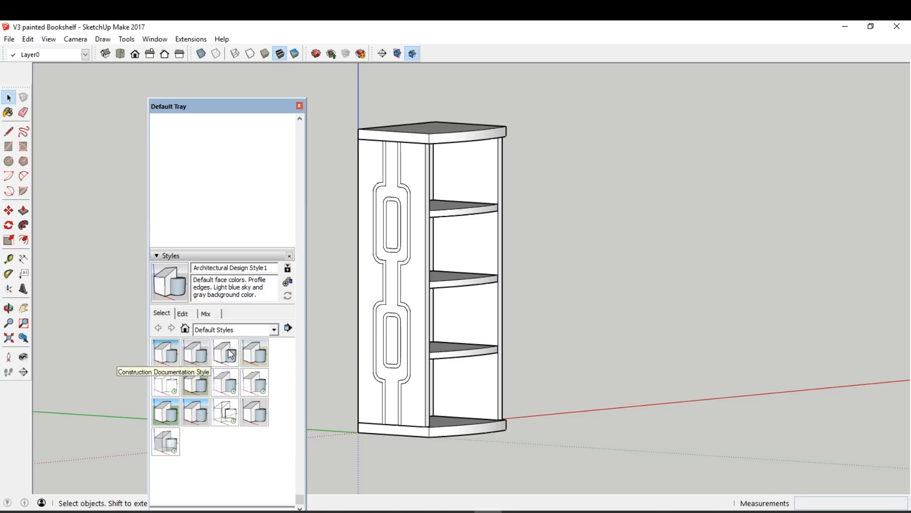
click(225, 353)
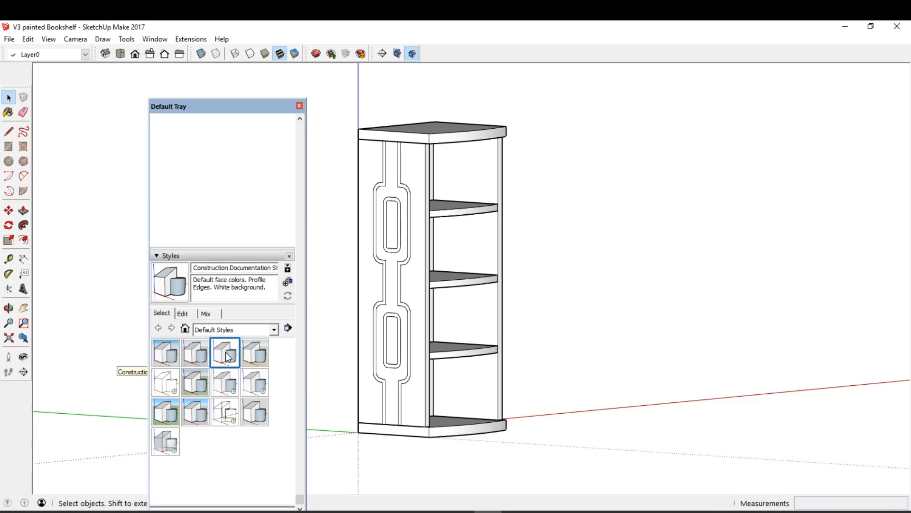
mouse_move(299, 107)
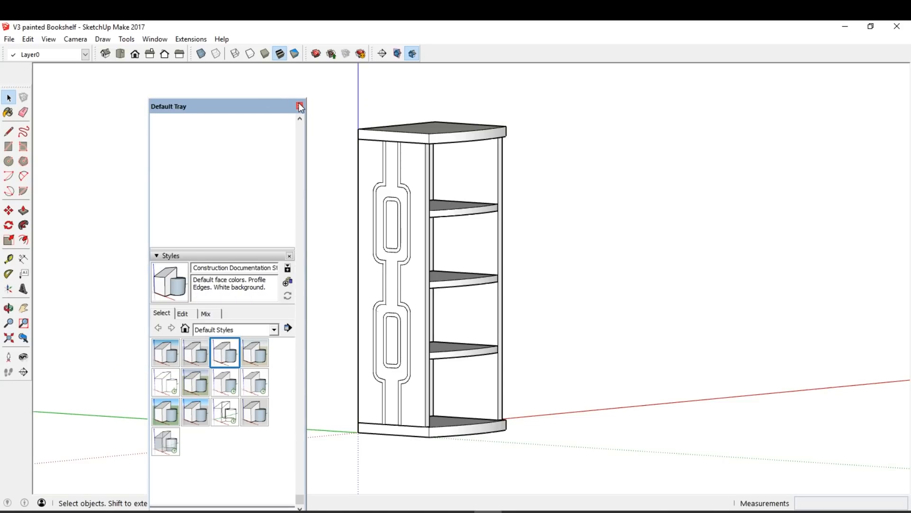
click(300, 106)
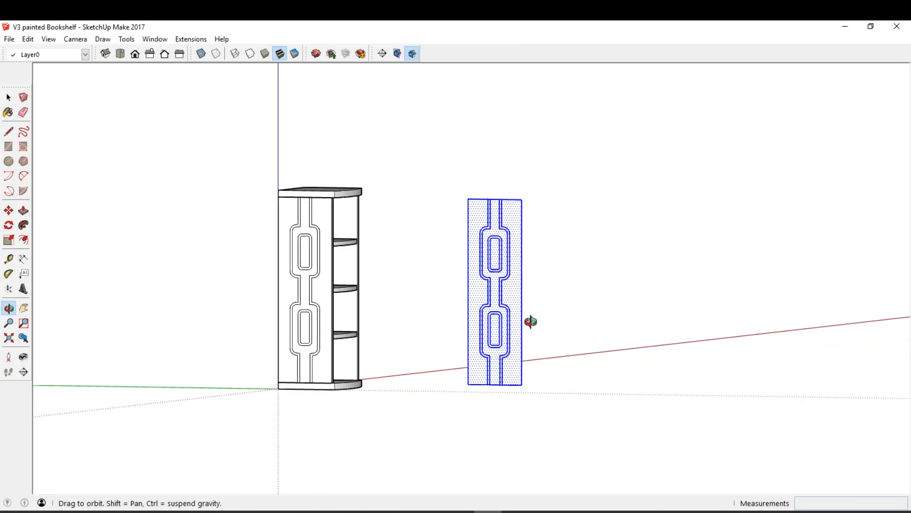
Hide the bookshelf model through its right-click menu
click(8, 97)
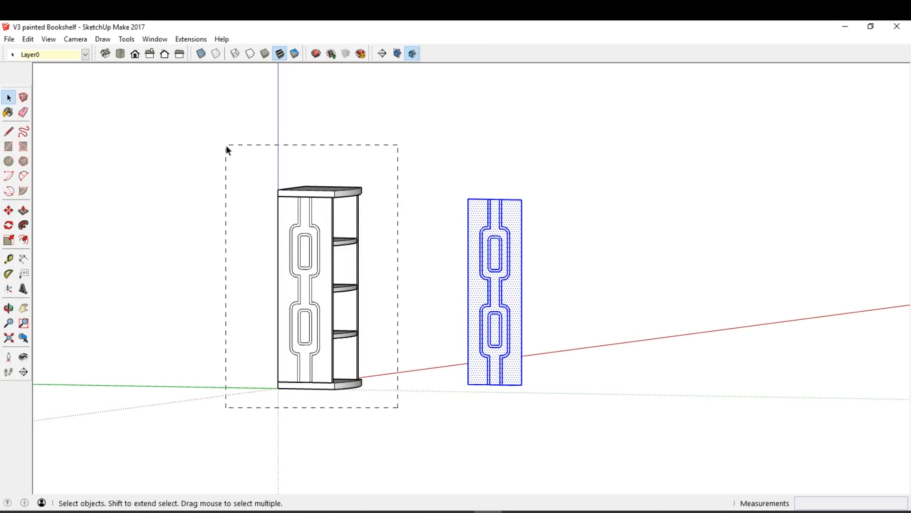
right_click(314, 256)
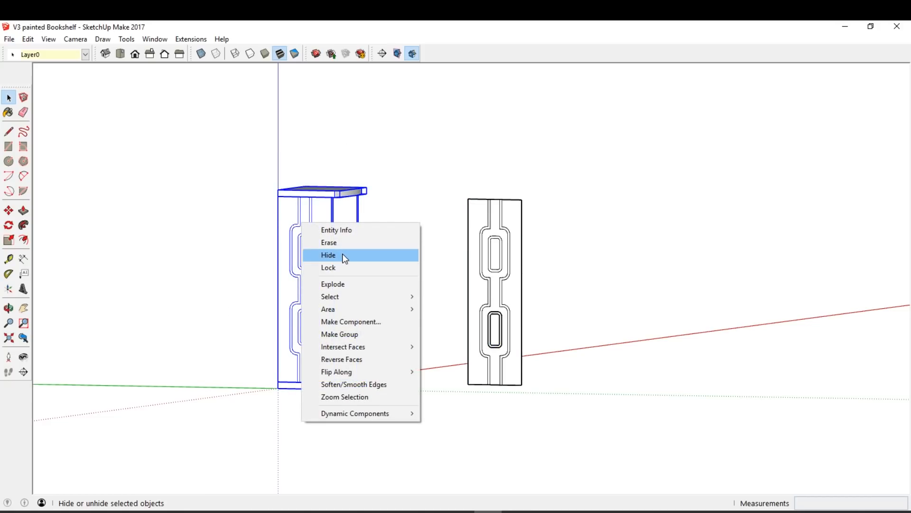
click(328, 255)
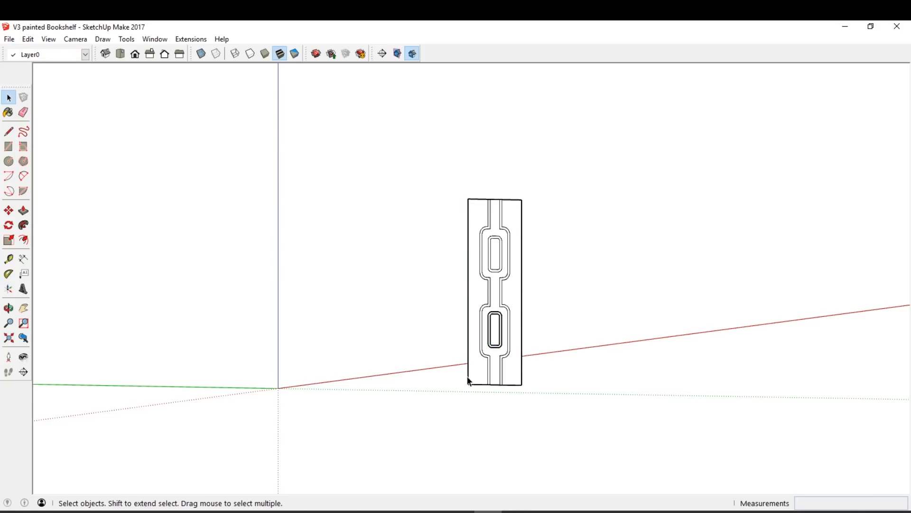
Select the carved panel and switch to the Left view
click(8, 225)
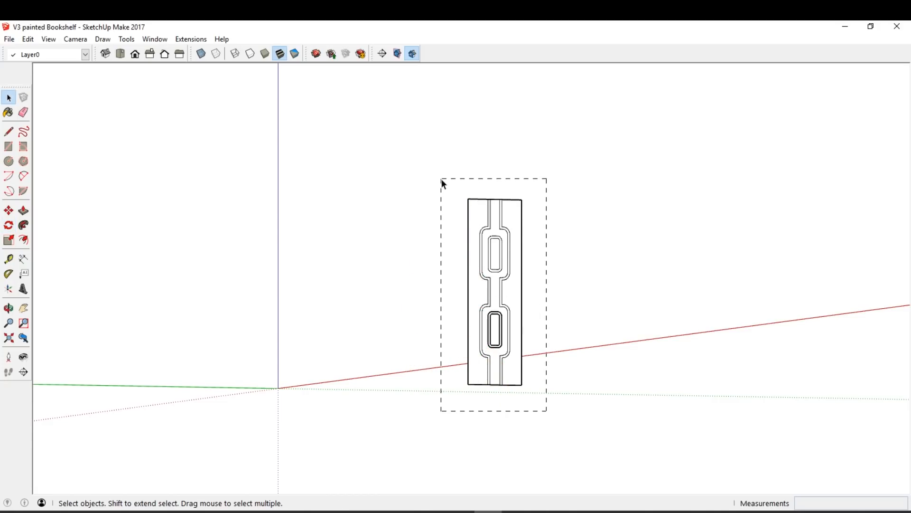
click(8, 225)
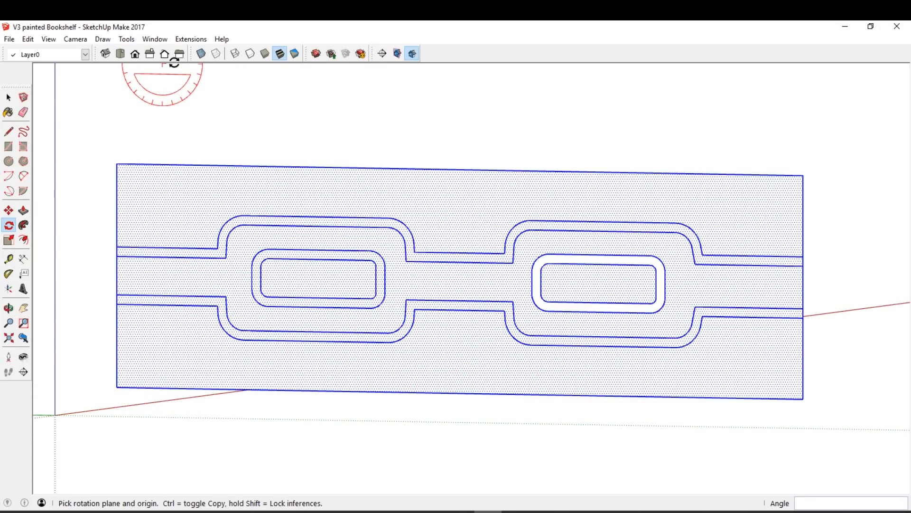
click(179, 53)
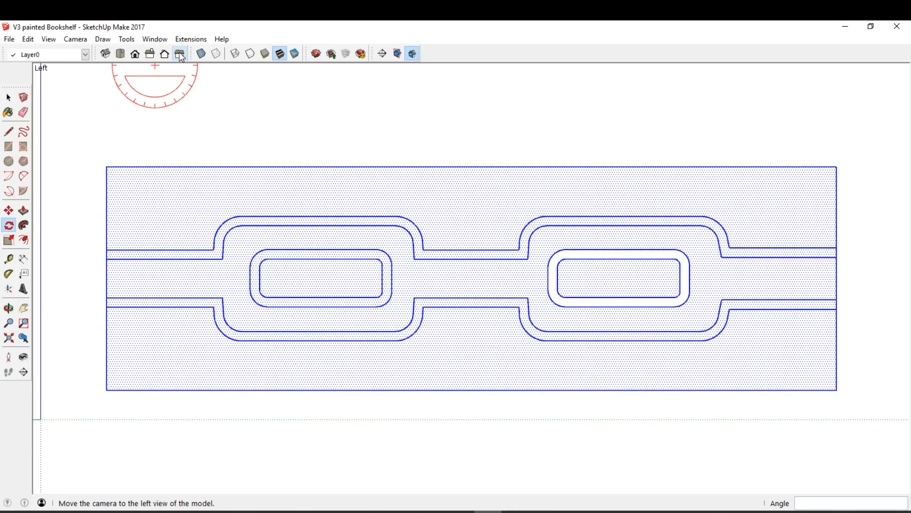
click(179, 53)
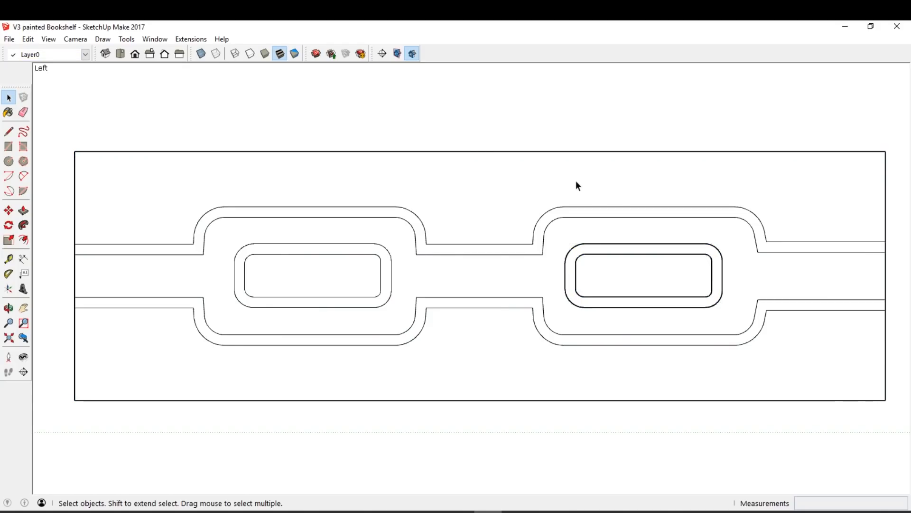
mouse_move(585, 343)
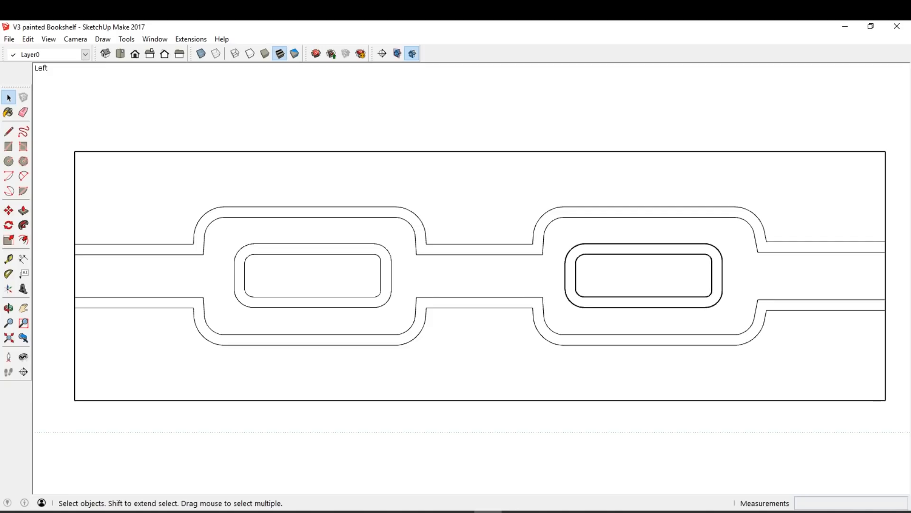
Export the flat panel view as a 2D TIFF graphic named Template
click(9, 39)
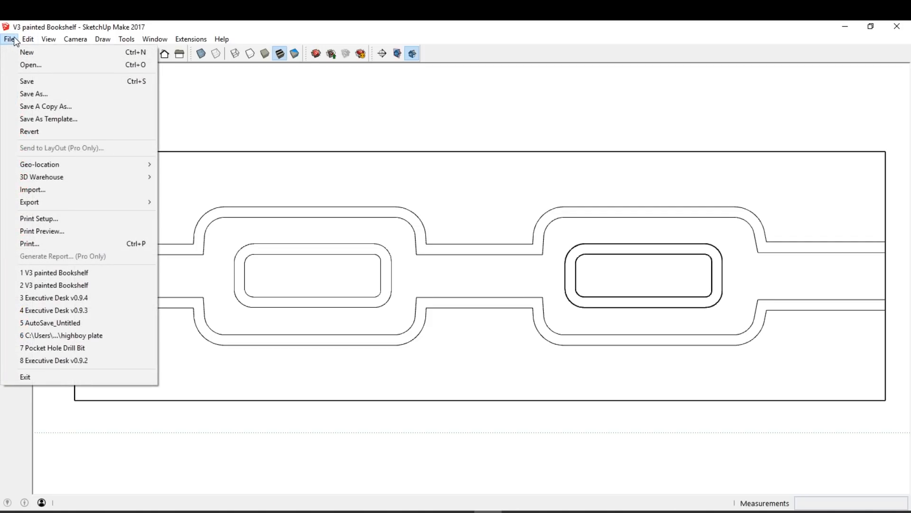
mouse_move(42, 176)
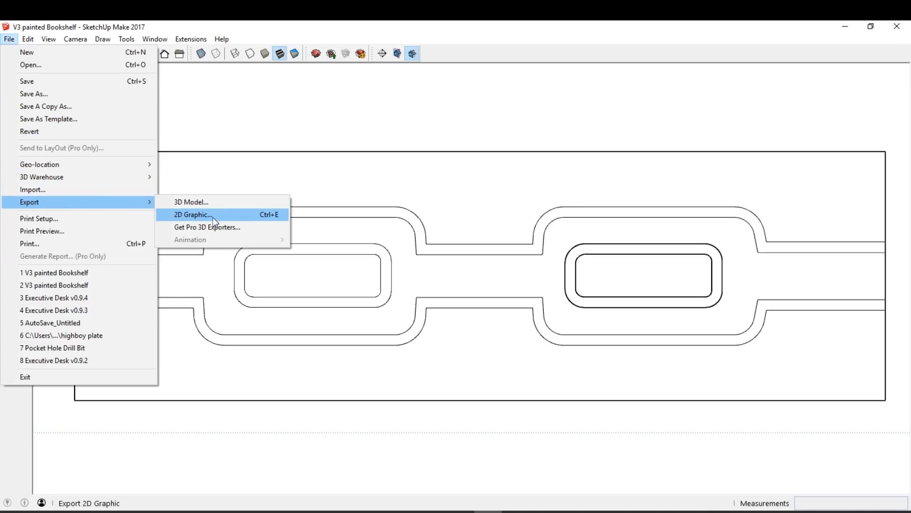
click(192, 215)
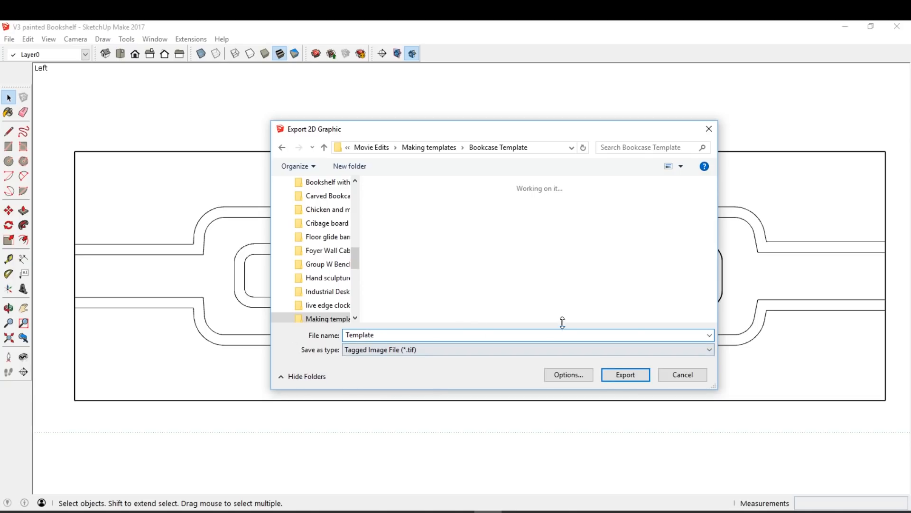
click(625, 374)
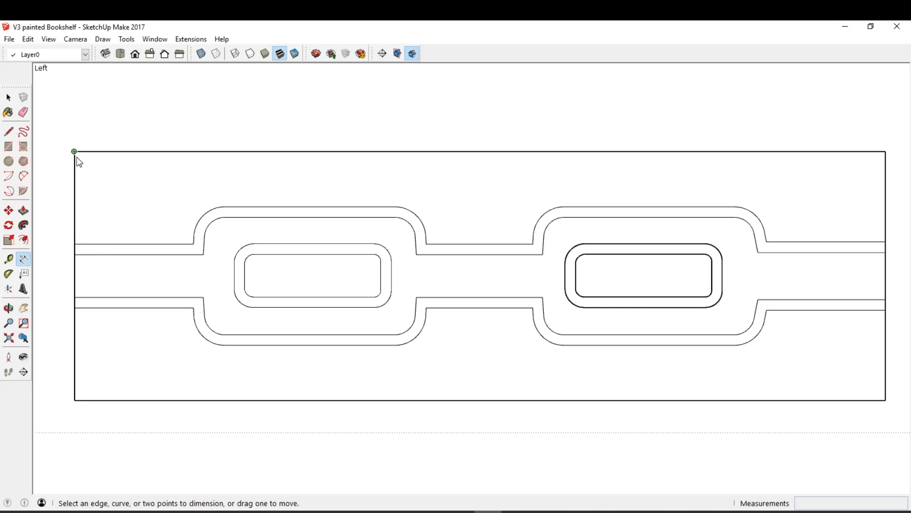
Dimension the panel's top edge at 42 3/8", with the dimension line above it
drag(74, 151, 74, 399)
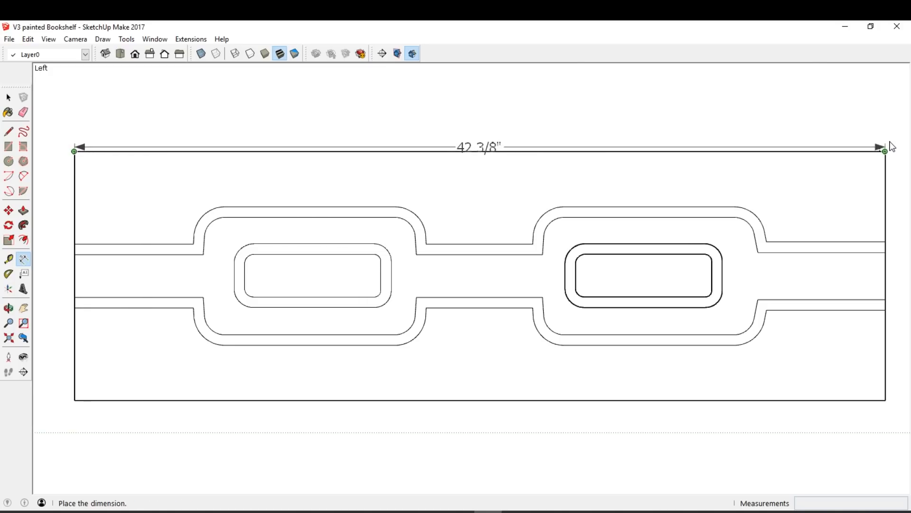
click(885, 147)
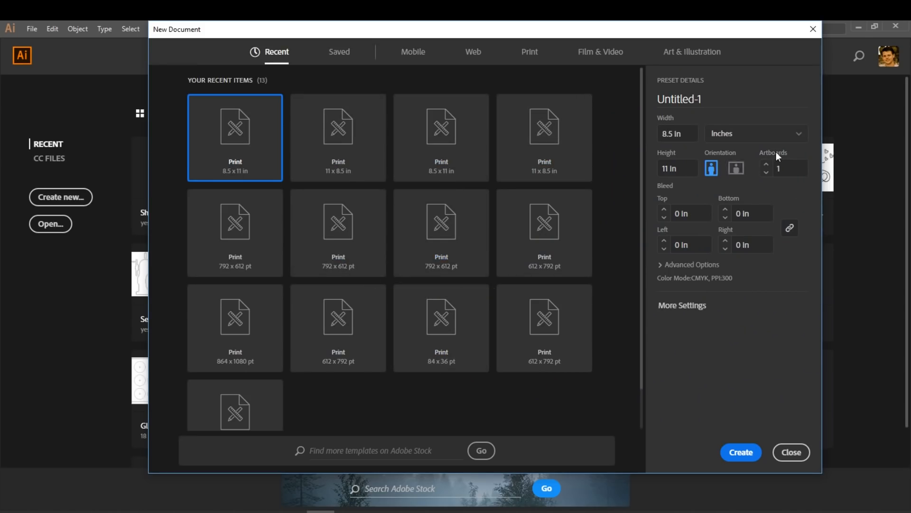
Create an 8.5 x 11 in document in inches with 8 artboards
click(753, 132)
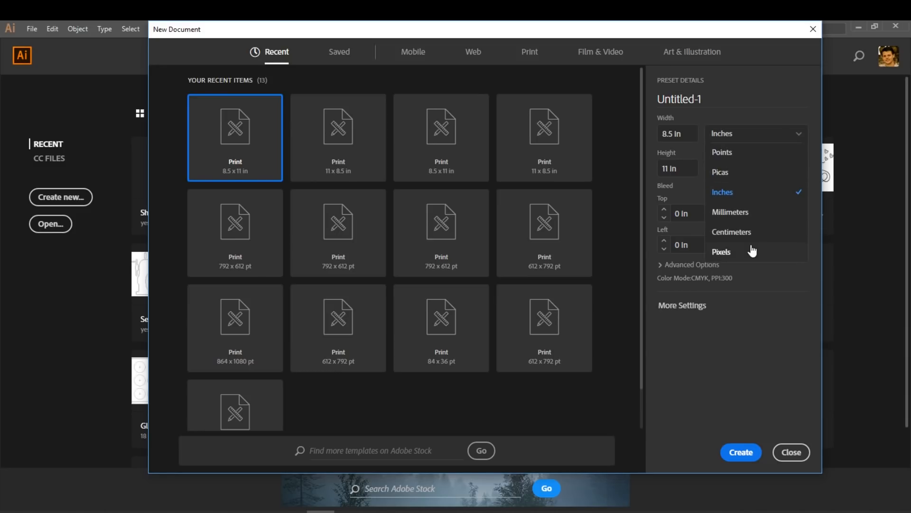
mouse_move(752, 207)
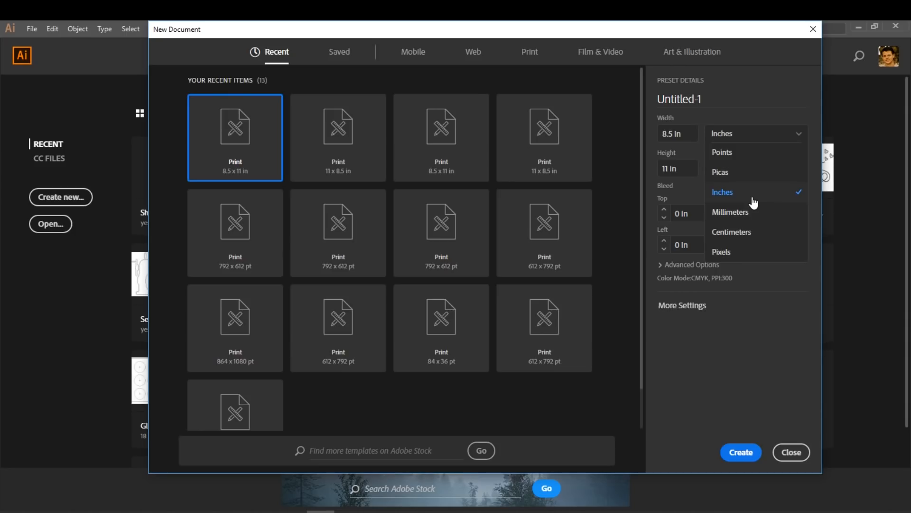
mouse_move(751, 175)
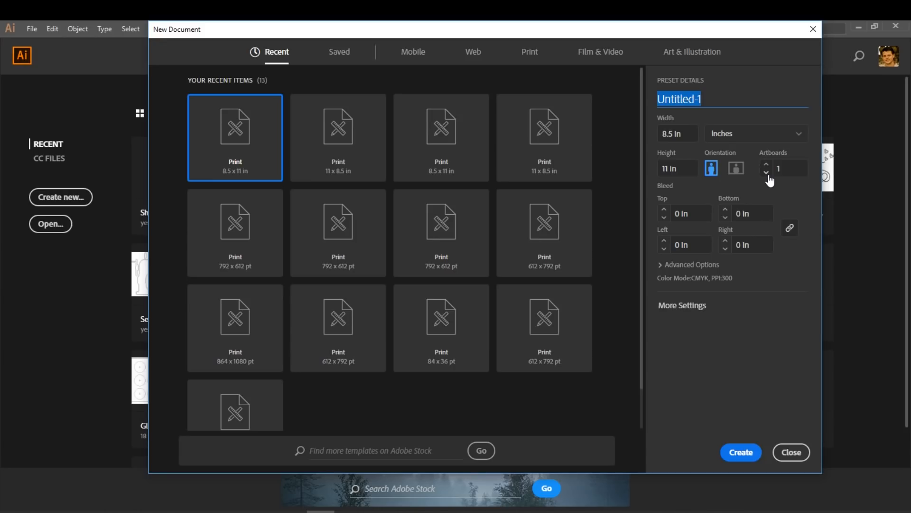
click(766, 165)
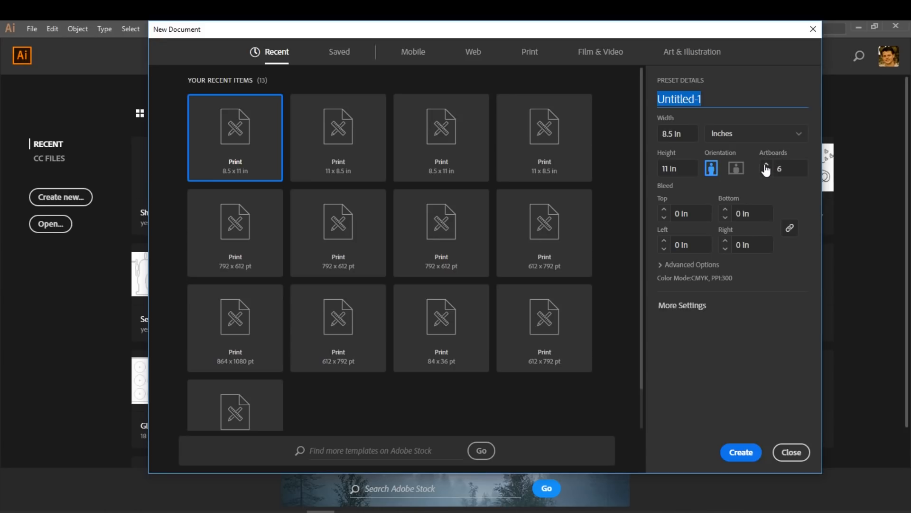
click(764, 165)
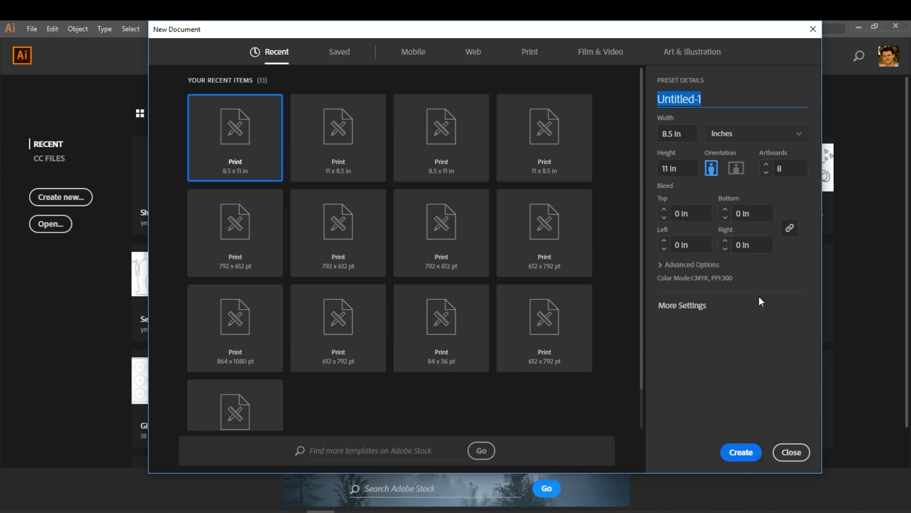
click(741, 452)
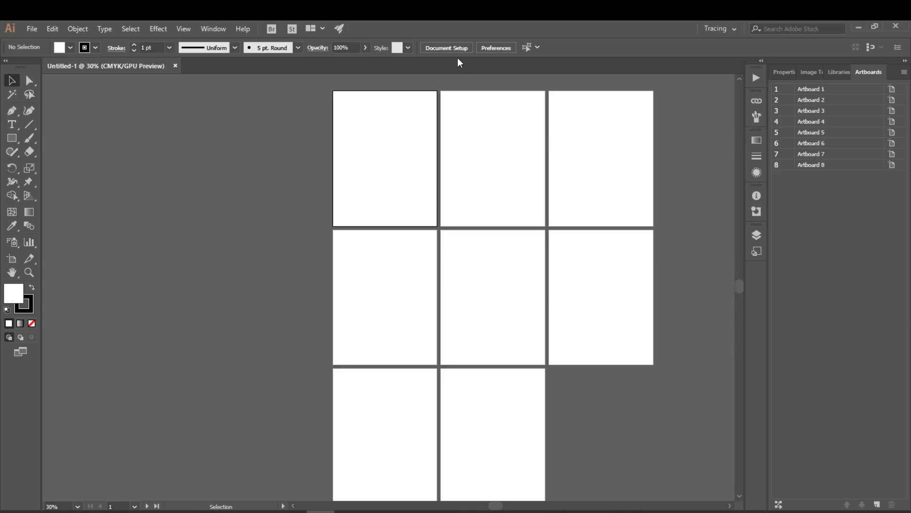
mouse_move(72, 265)
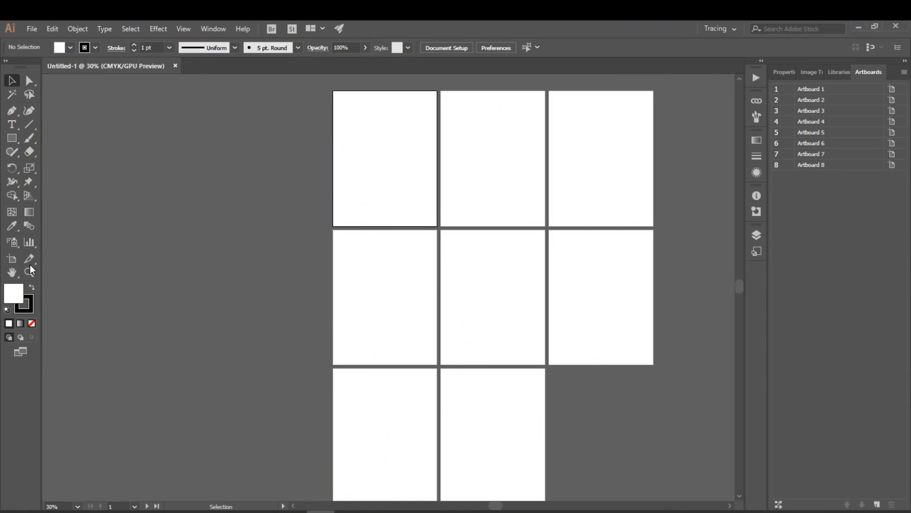
mouse_move(11, 259)
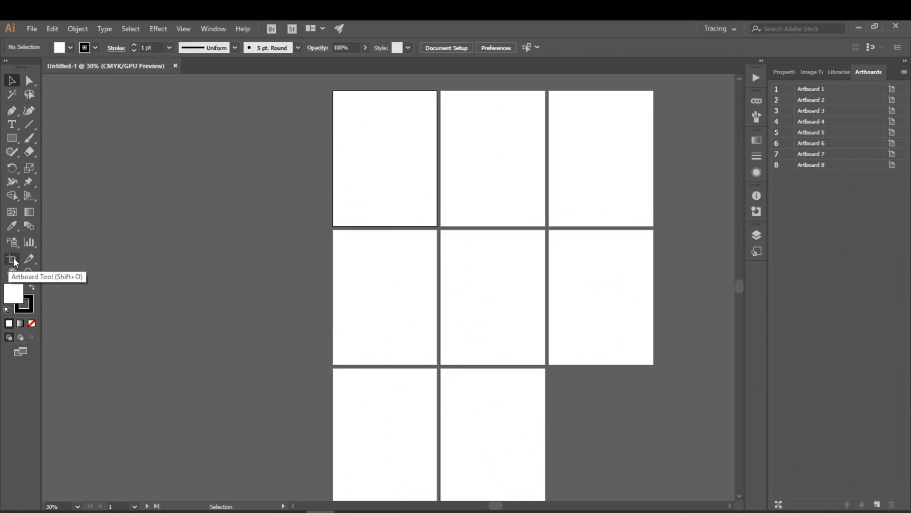
Switch to the Artboard Tool
click(11, 259)
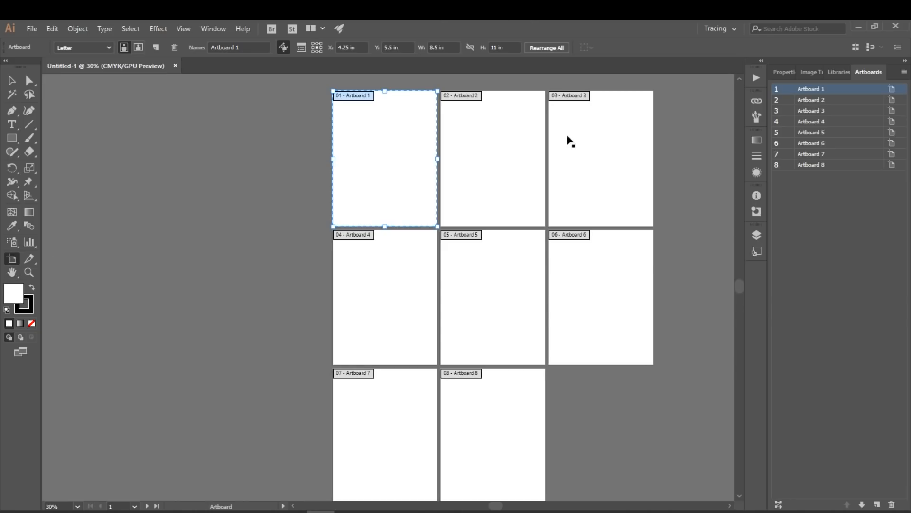
Rearrange all artboards into 2 columns with -1 in spacing
click(546, 48)
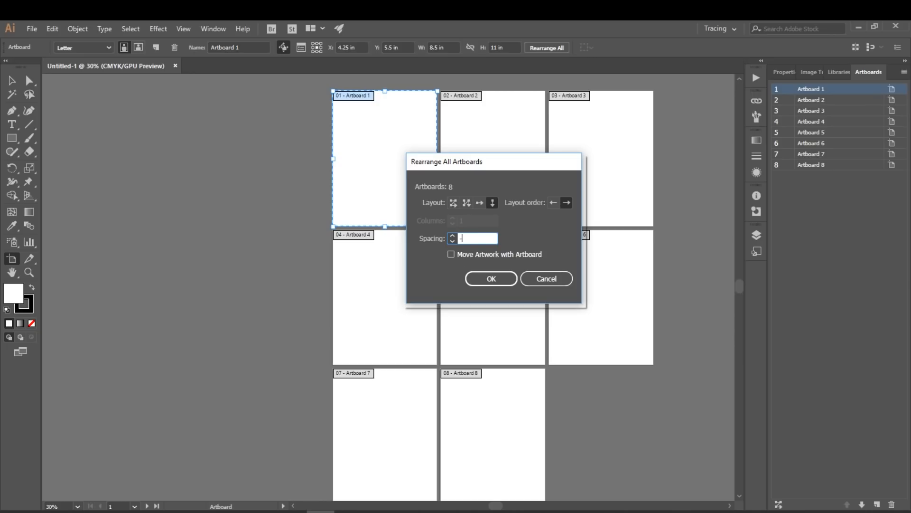
text(-1)
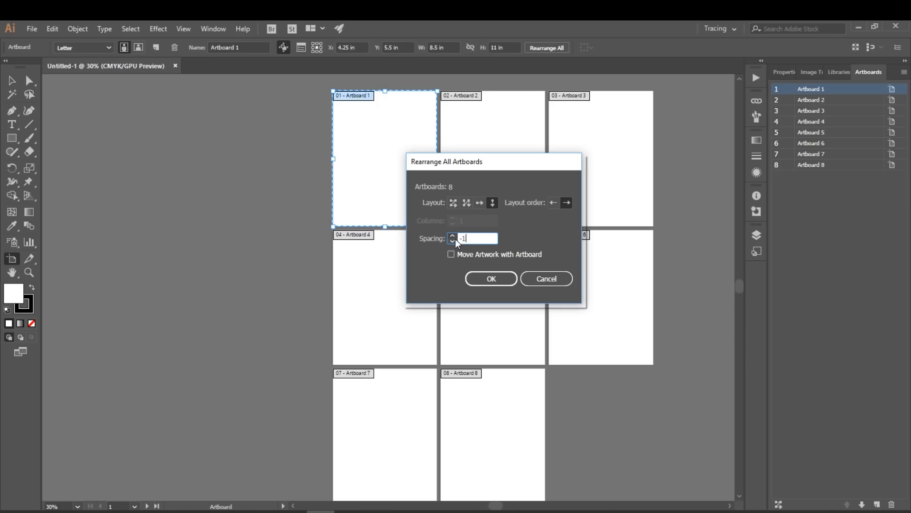
mouse_move(453, 202)
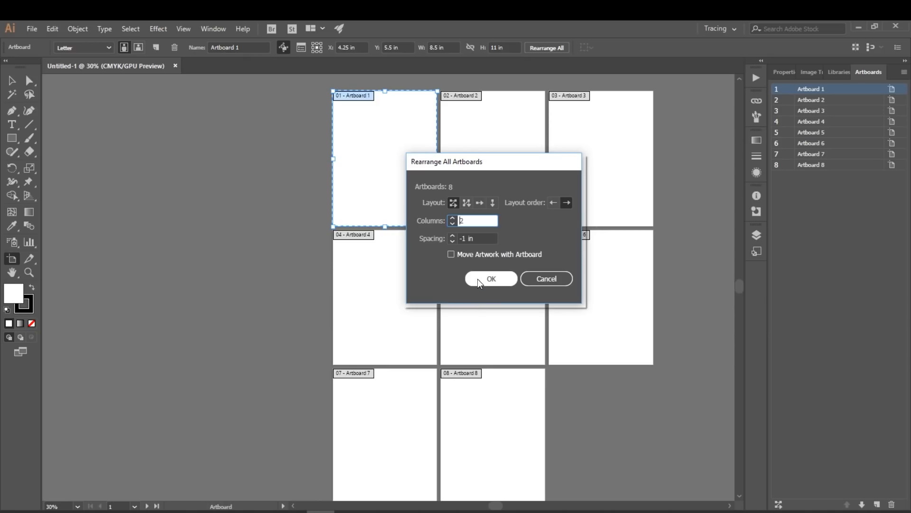
click(490, 278)
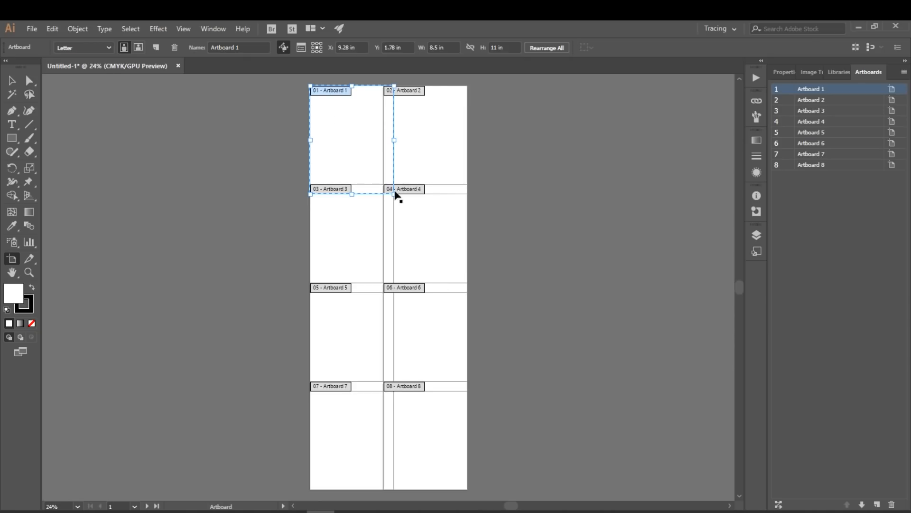
mouse_move(380, 105)
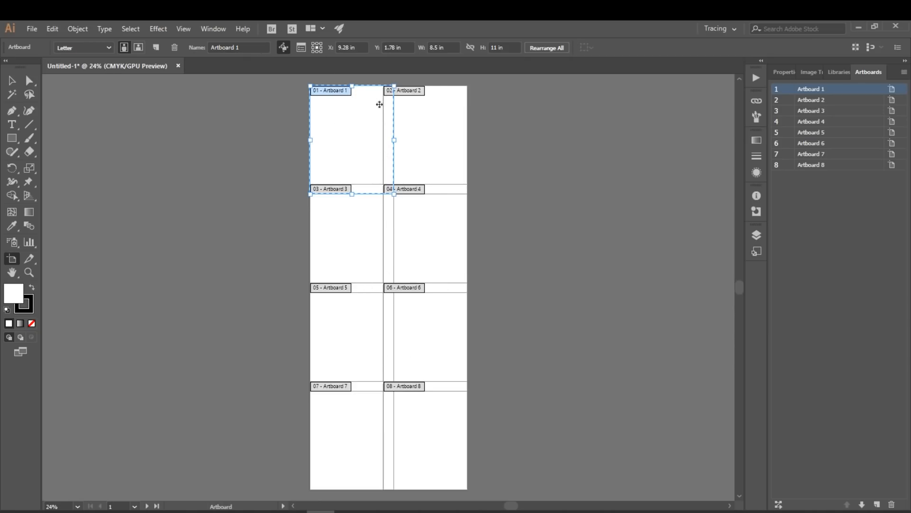
mouse_move(372, 443)
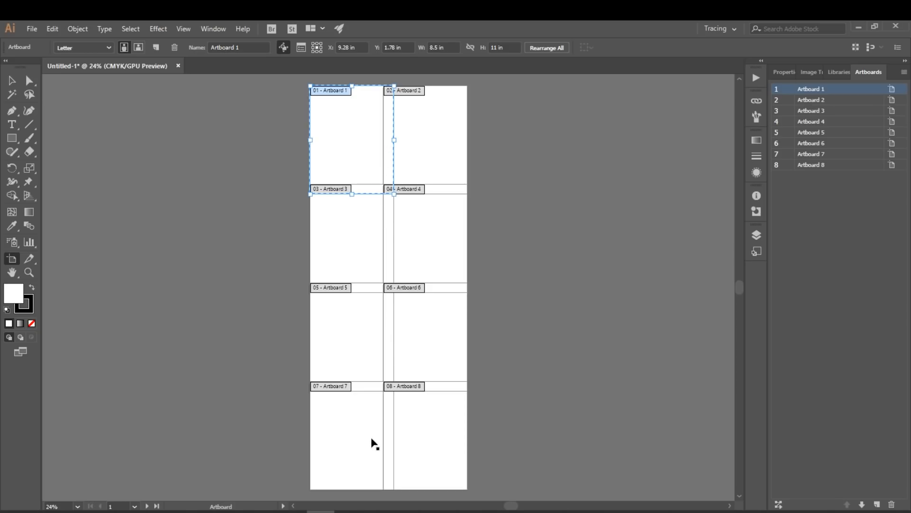
Place the Template image from the Bookcase Template folder onto the artboards
click(31, 28)
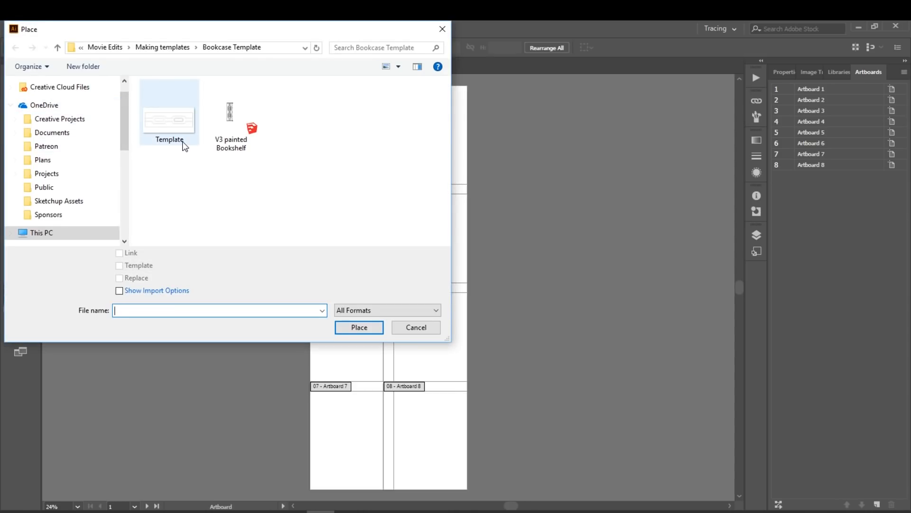
click(168, 107)
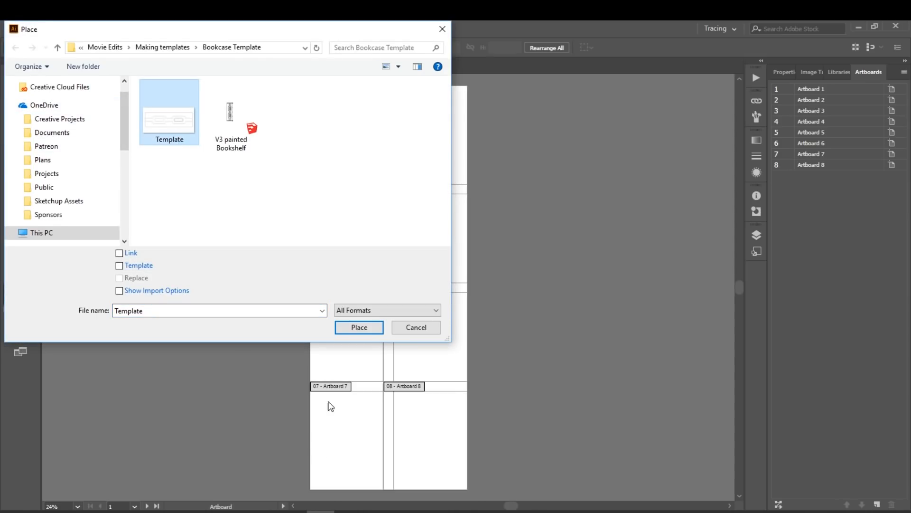
click(359, 327)
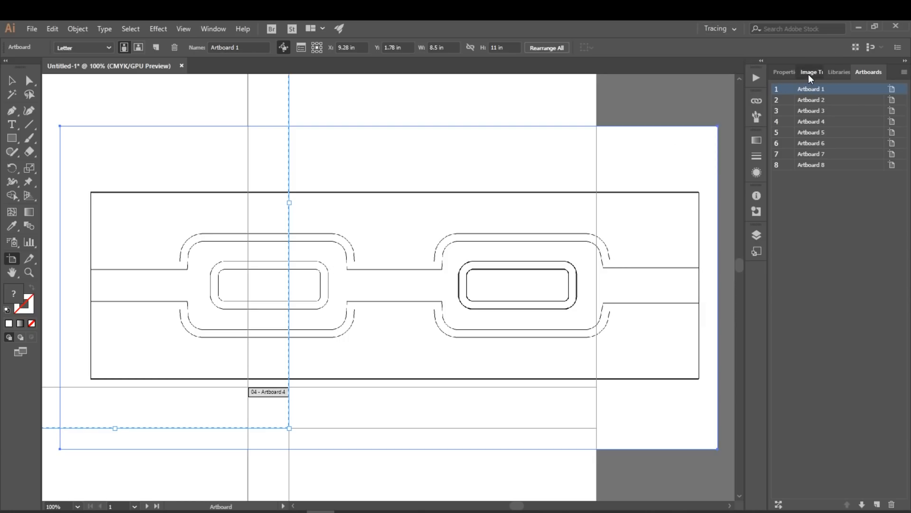
Open the Image Trace panel and trace the placed Template image
click(811, 72)
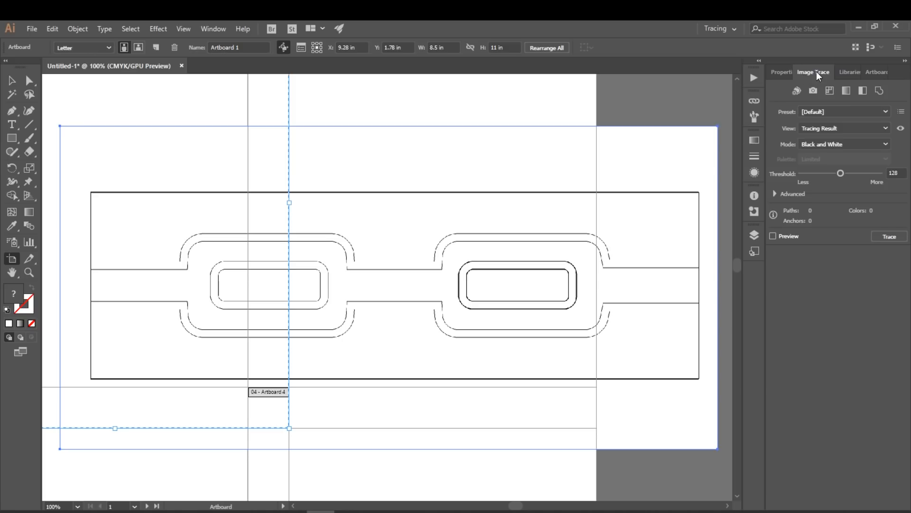
click(213, 29)
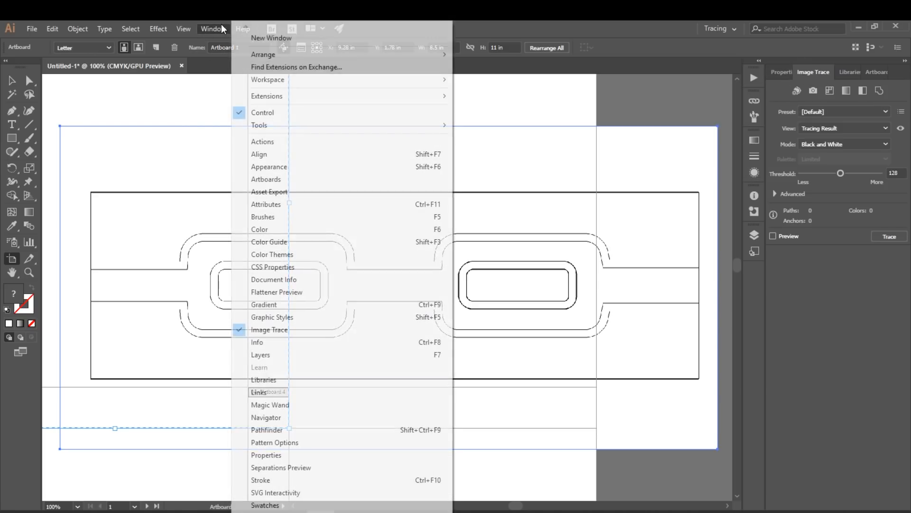
mouse_move(269, 329)
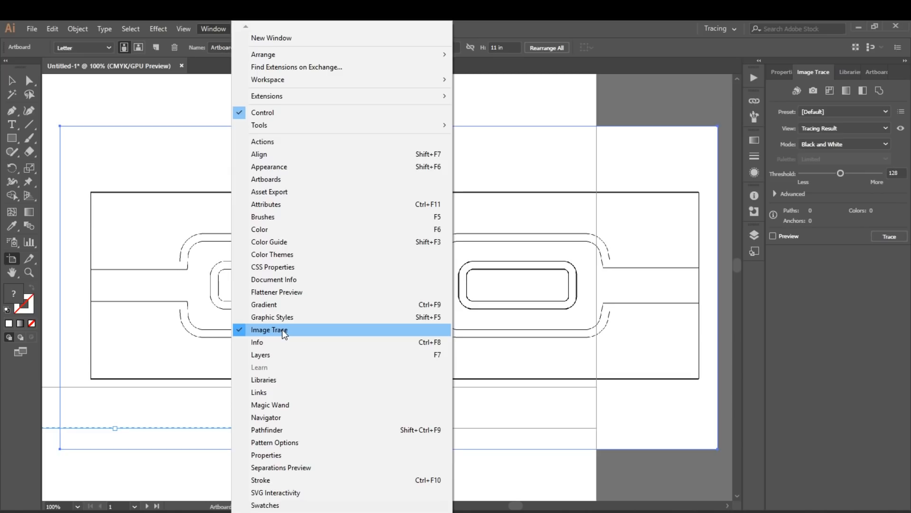
click(269, 329)
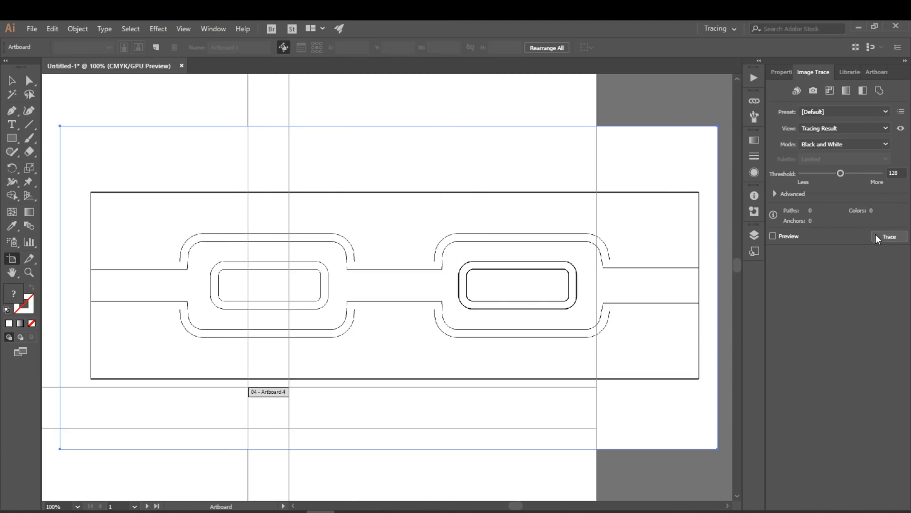
click(774, 236)
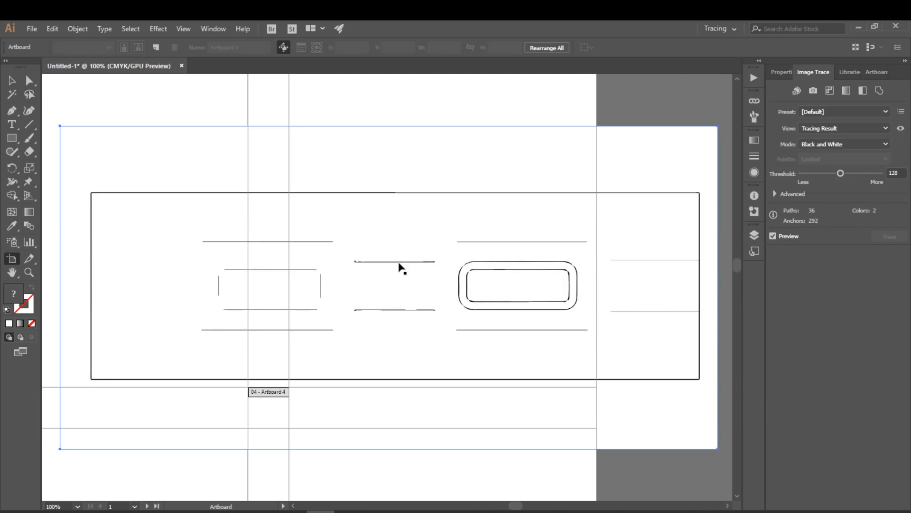
Enable Strokes in Advanced options and raise the threshold past 143
click(775, 194)
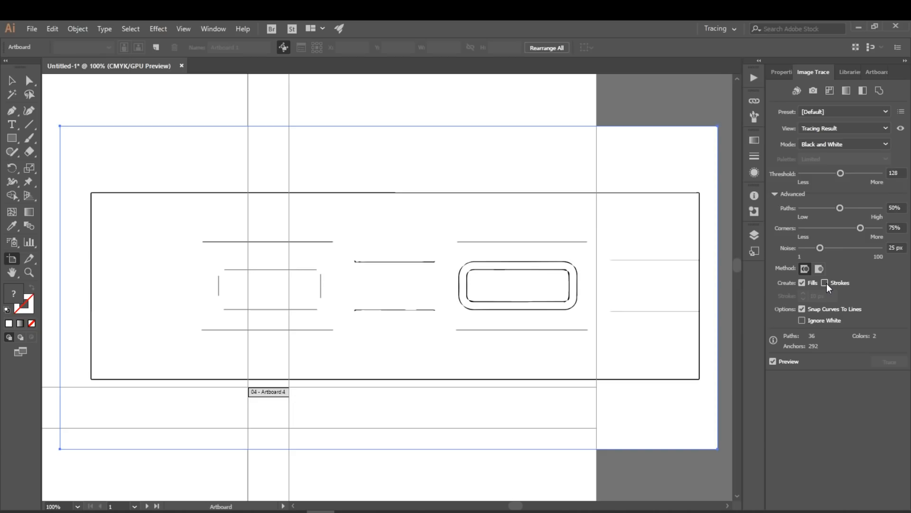
click(825, 283)
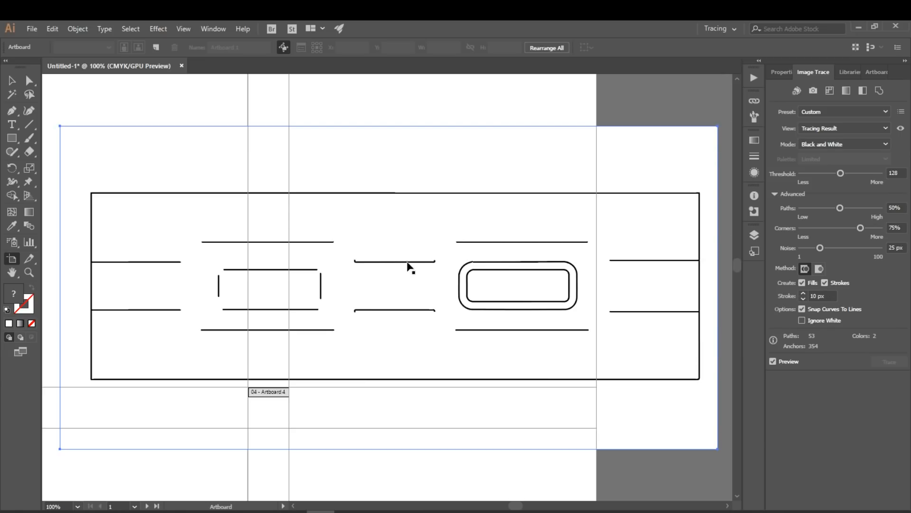
drag(840, 173, 846, 173)
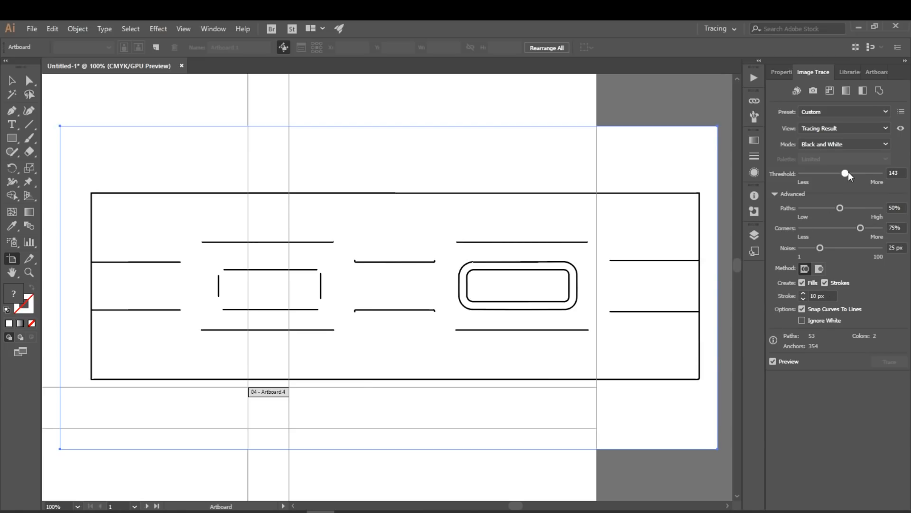
drag(844, 173, 849, 174)
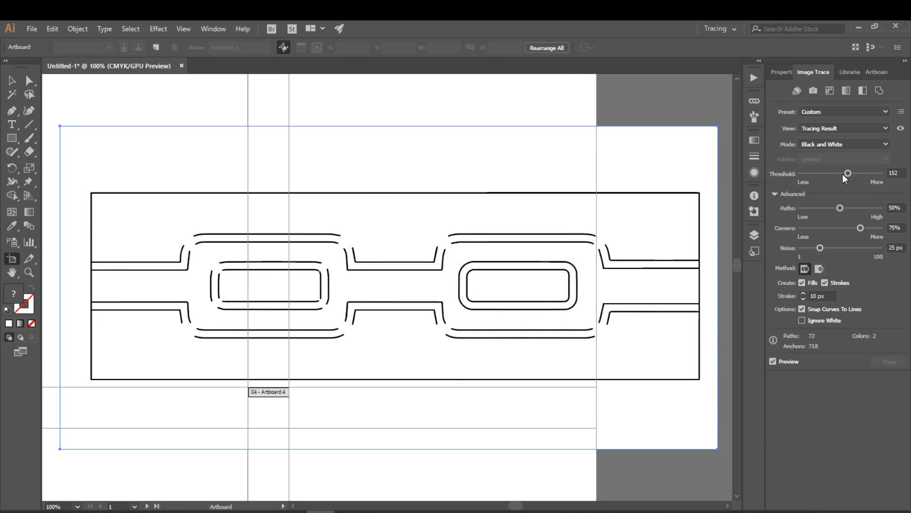
drag(848, 174, 854, 173)
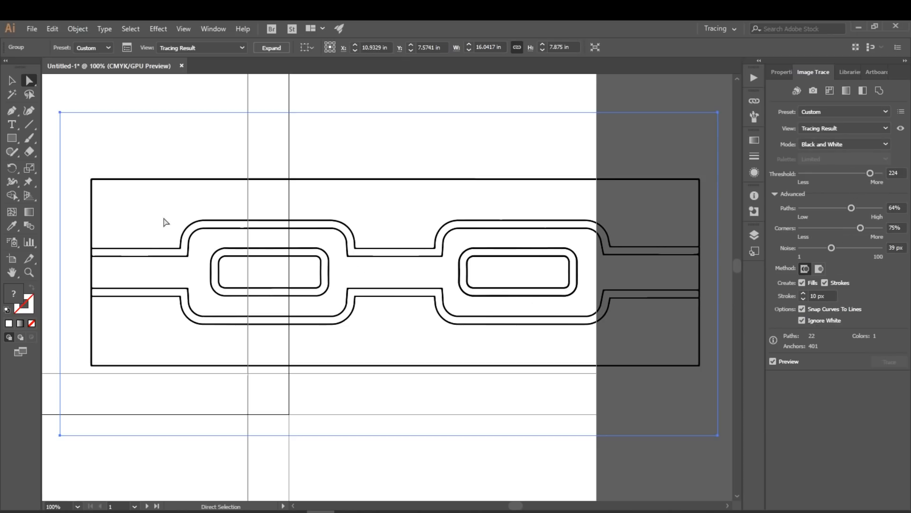
mouse_move(453, 306)
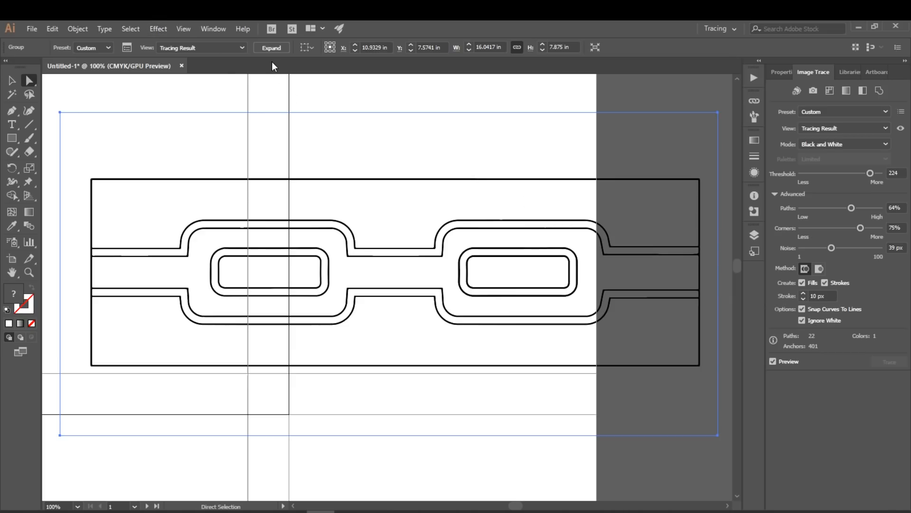
Expand the trace into paths, select the group, and rotate it 90°
click(271, 47)
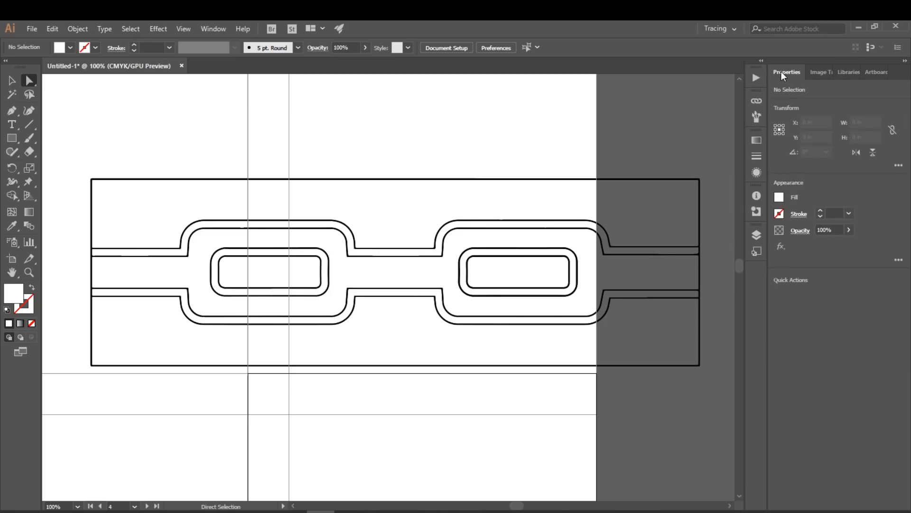
mouse_move(823, 406)
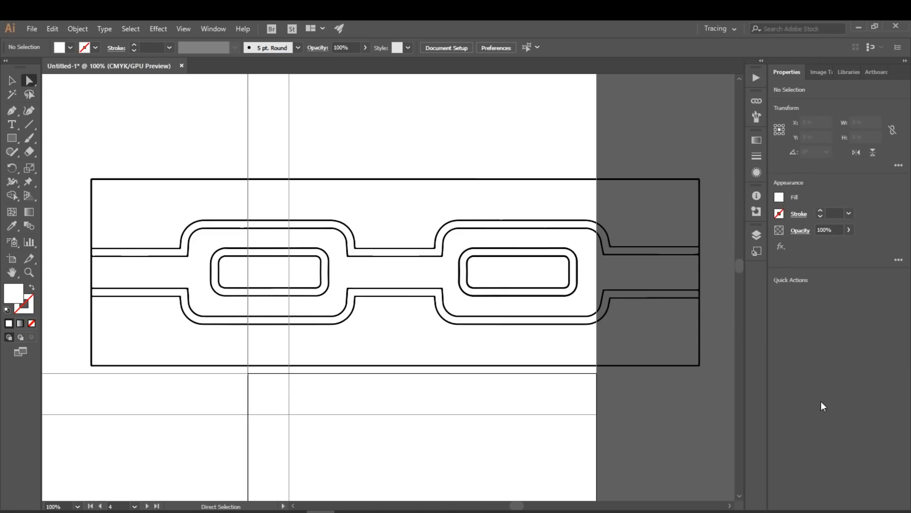
click(213, 29)
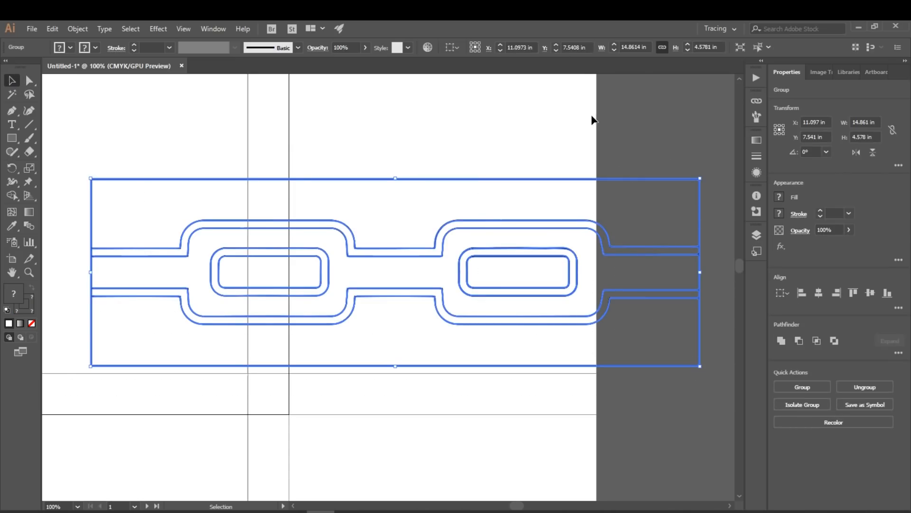
click(810, 151)
text(90)
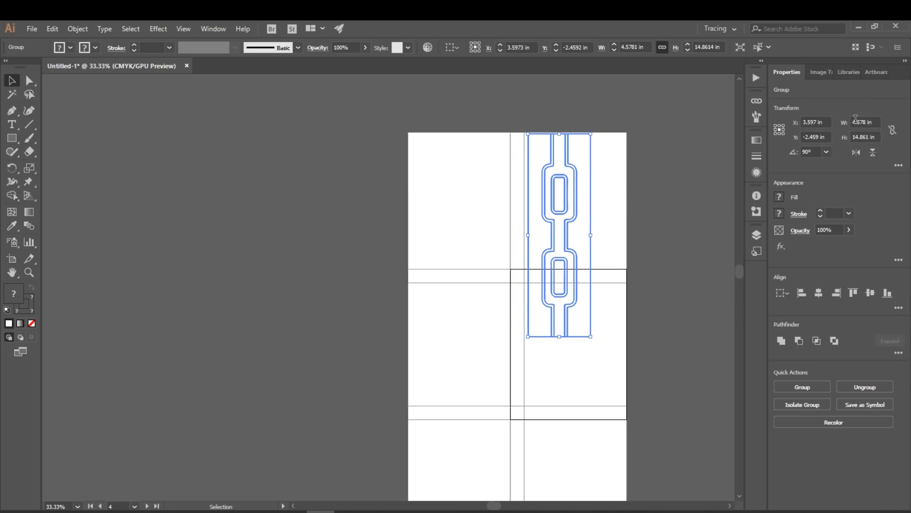
mouse_move(893, 129)
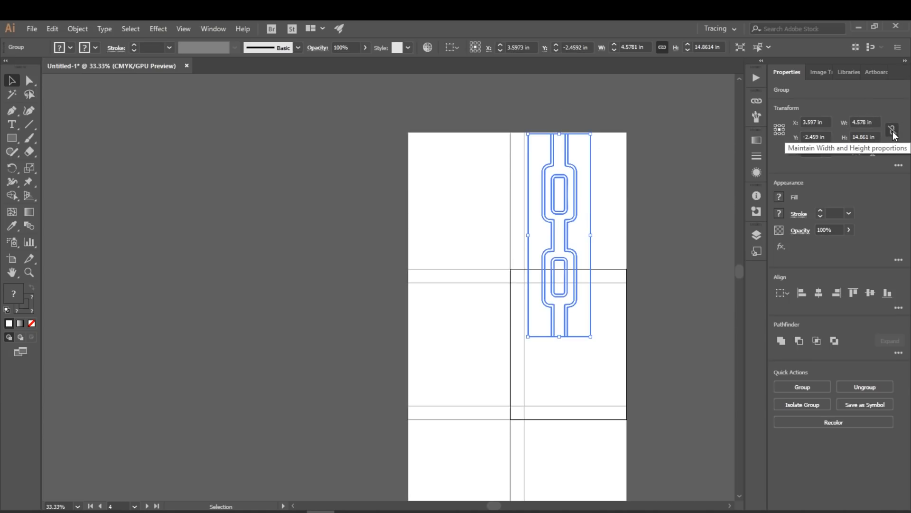
Unlink proportions and size the bookshelf group to 13 in wide by 42.375 in tall
click(896, 130)
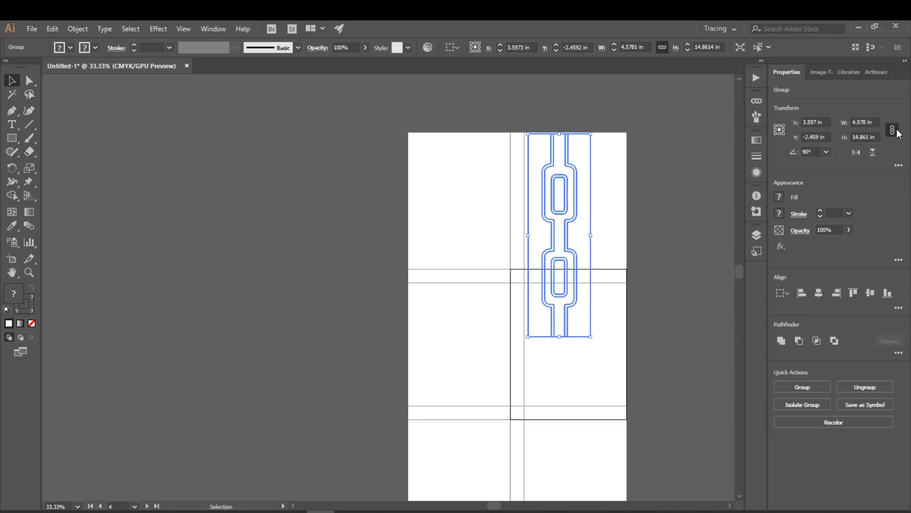
click(865, 122)
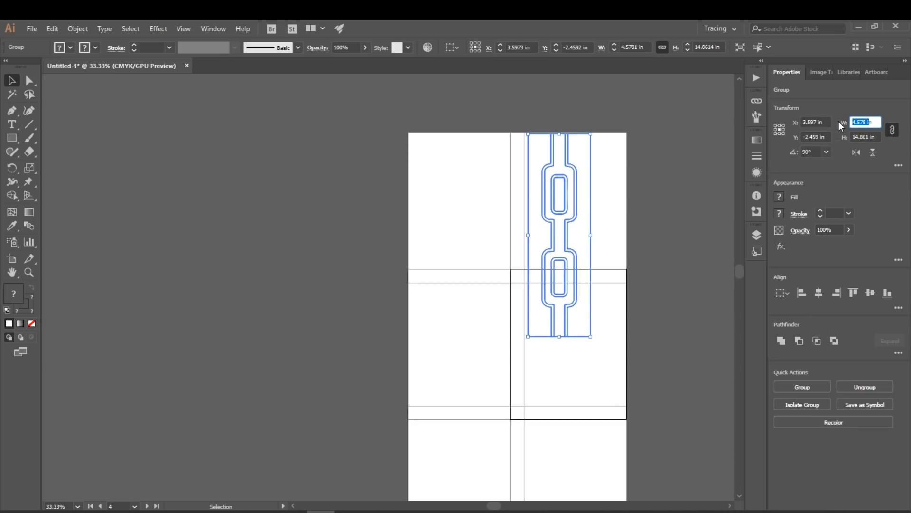
text(13 in)
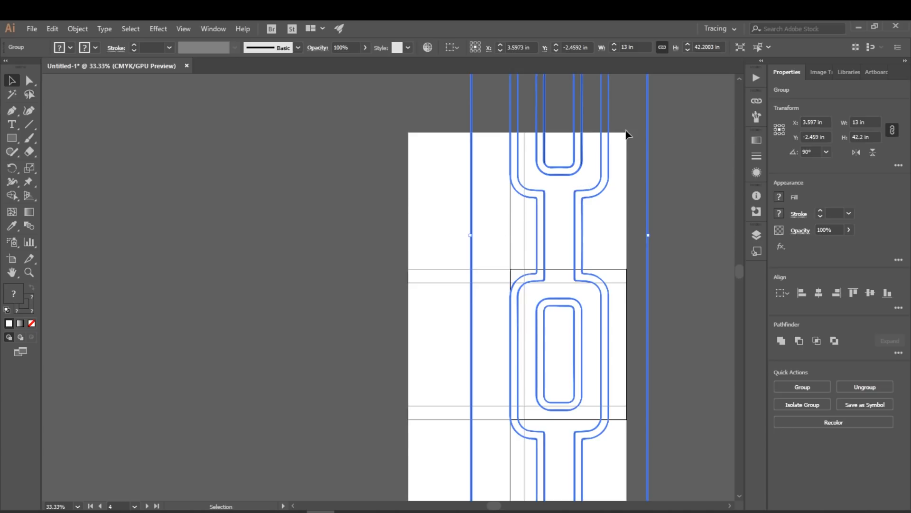
mouse_move(797, 131)
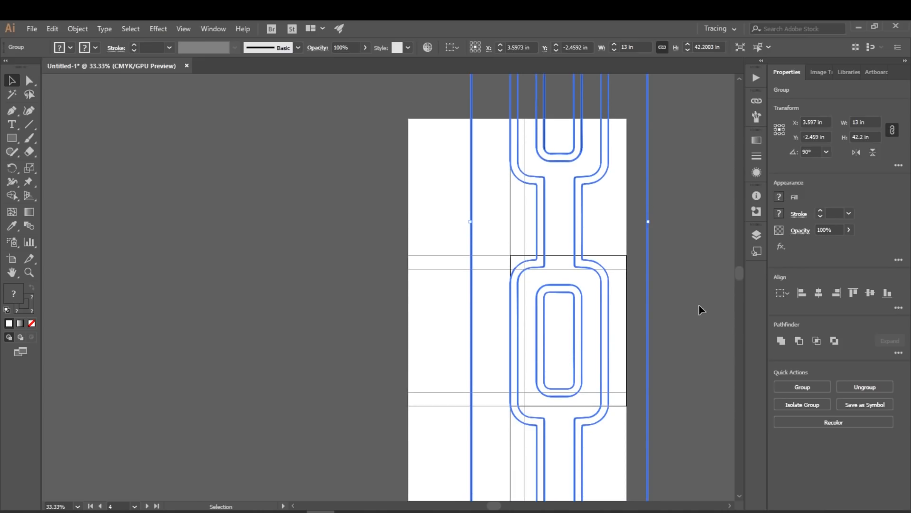
mouse_move(857, 147)
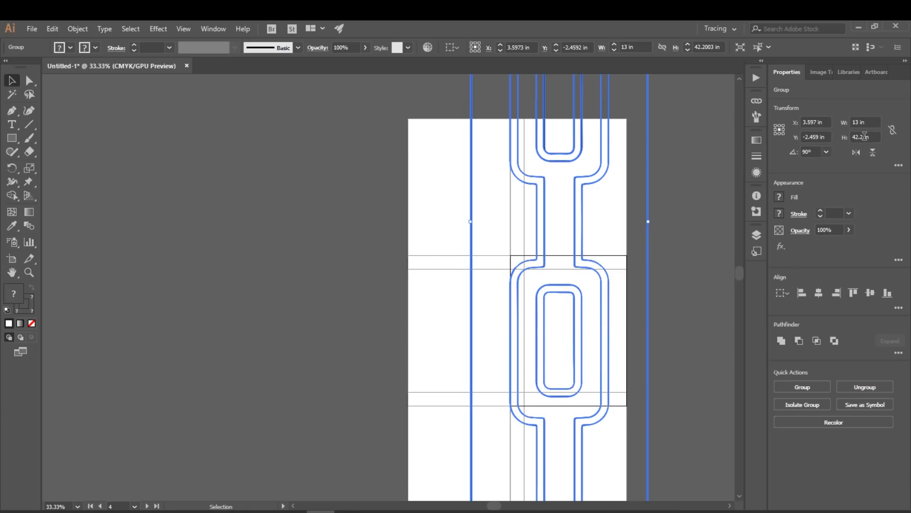
click(865, 136)
text(42.375)
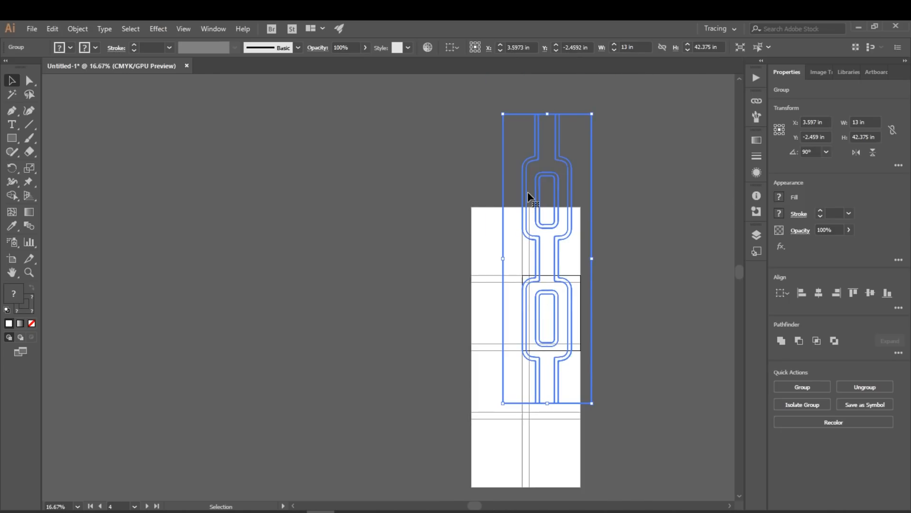
mouse_move(540, 160)
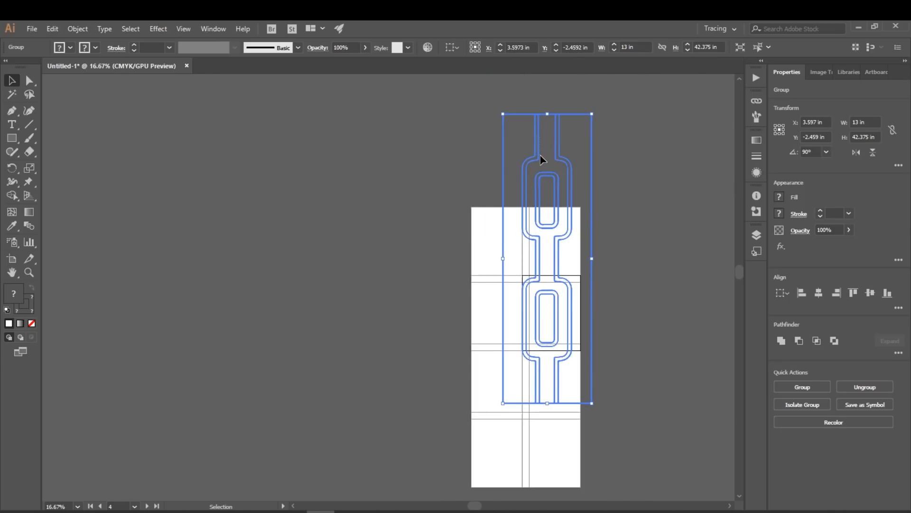
Drag the 13 × 42.375 in pattern down so its top meets the tiled page tops
drag(540, 160, 533, 239)
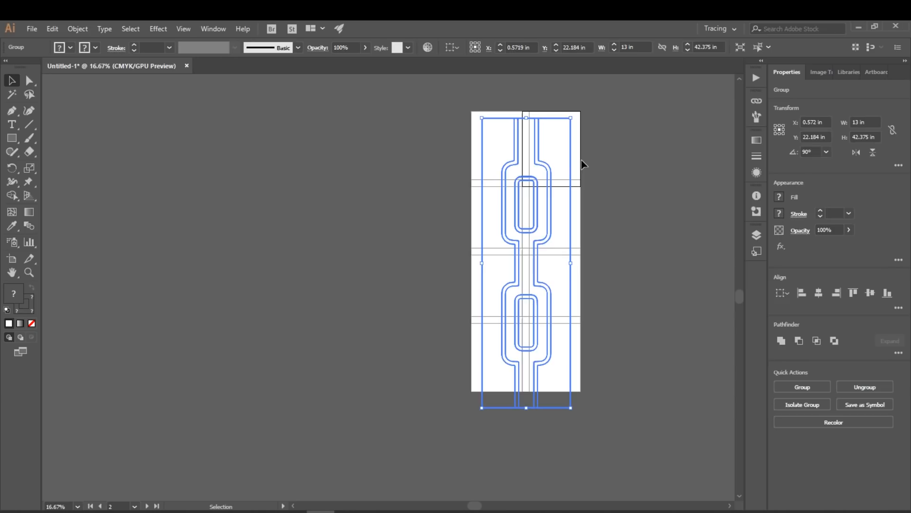
mouse_move(608, 36)
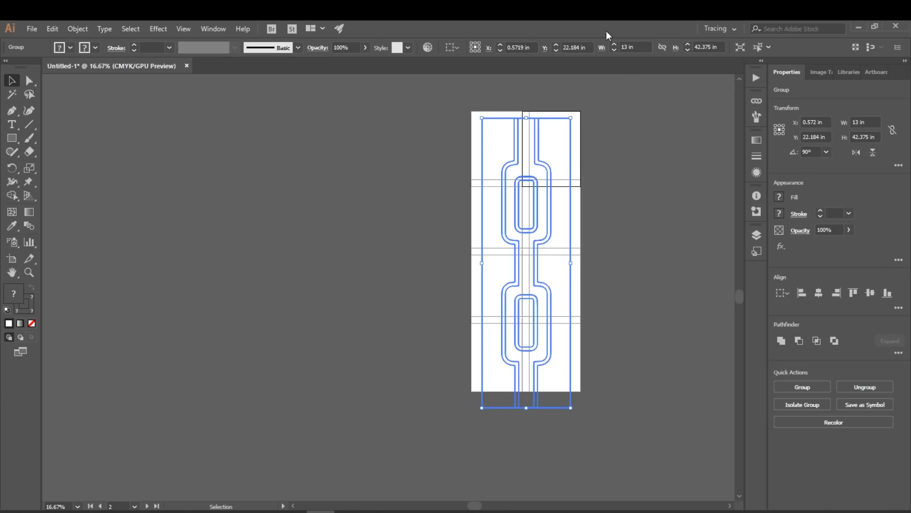
Add two artboards and rearrange all ten into 2 columns with -1 in spacing
click(870, 72)
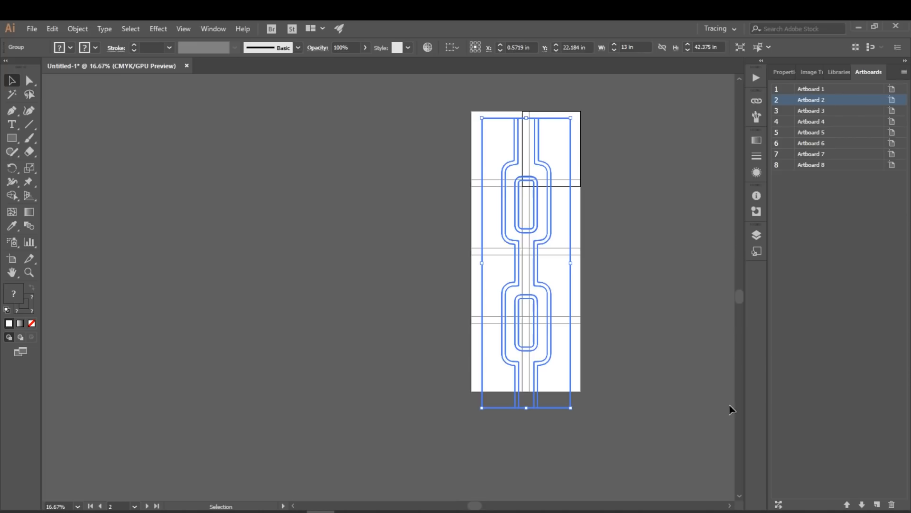
mouse_move(877, 503)
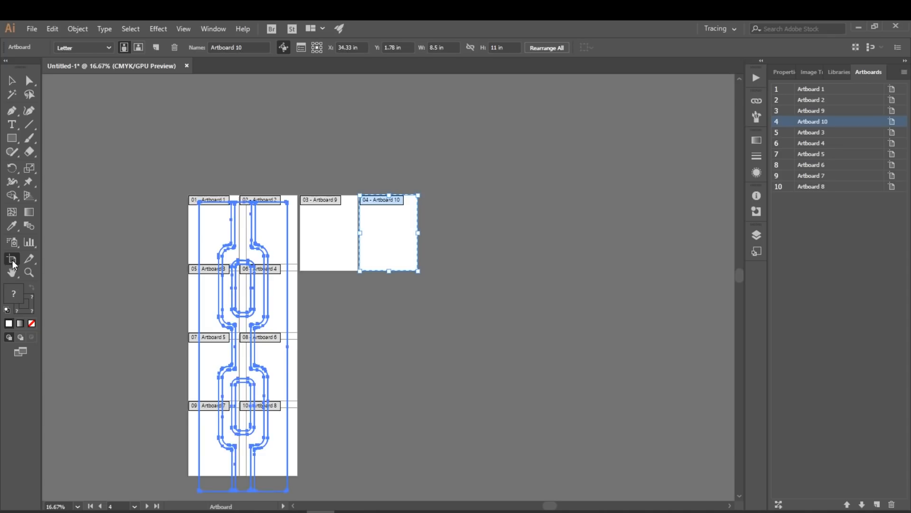
click(545, 47)
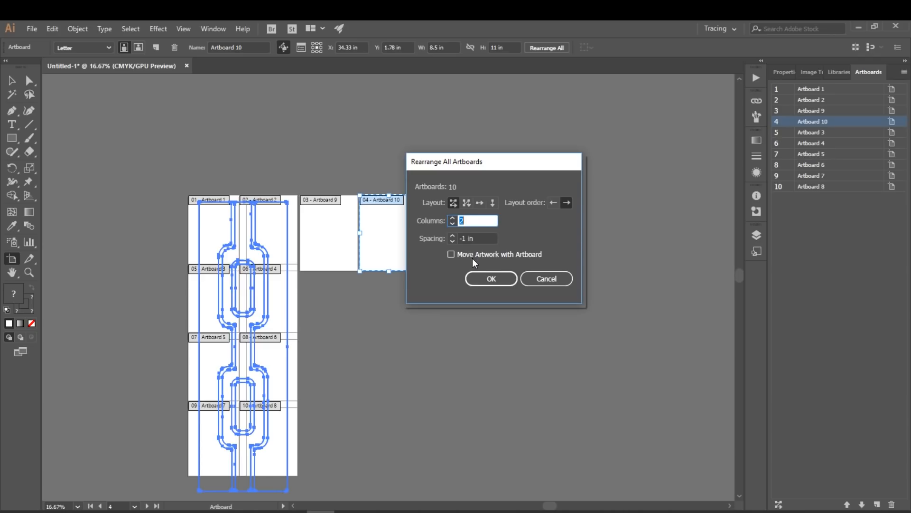
mouse_move(490, 279)
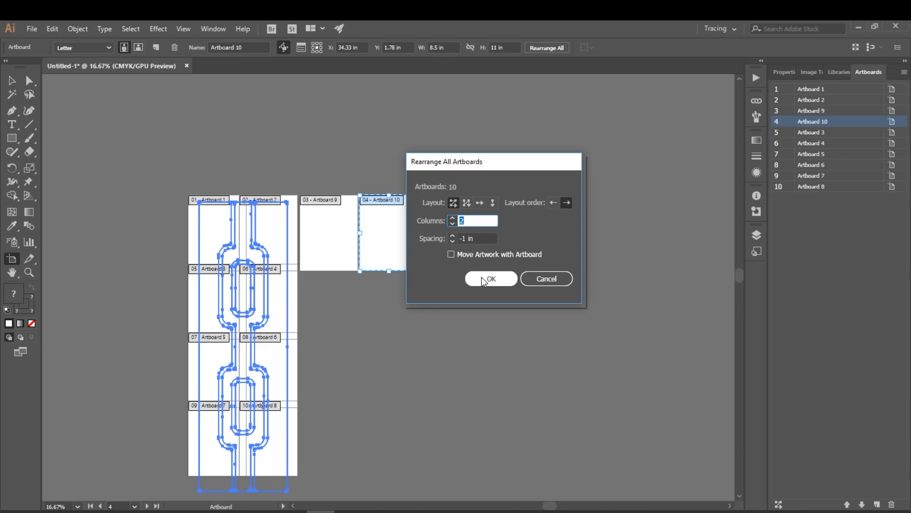
click(490, 279)
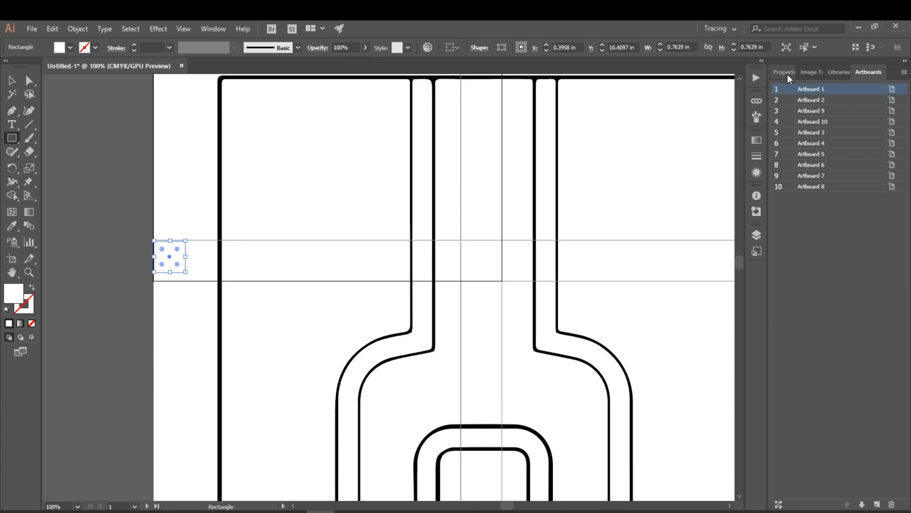
Resize the small square to 0.5 in on each side, then deselect it
click(785, 72)
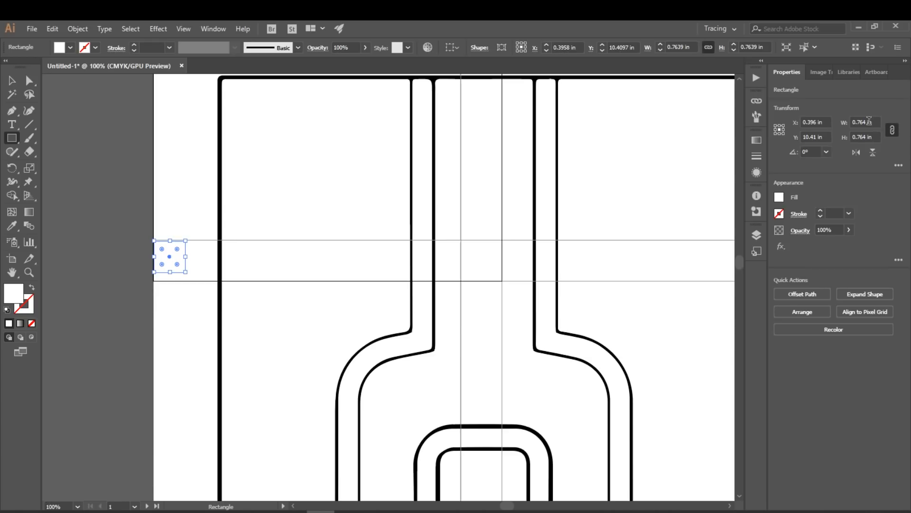
click(865, 122)
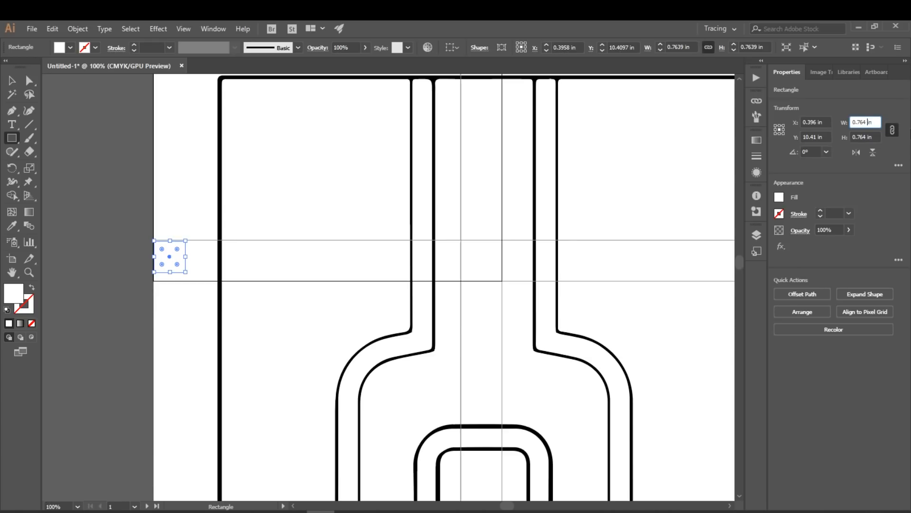
text(0.)
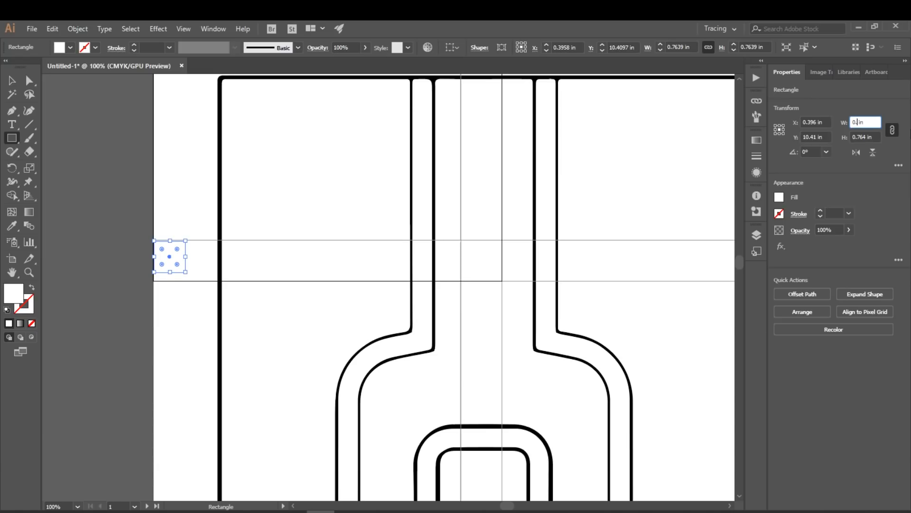
key(Tab)
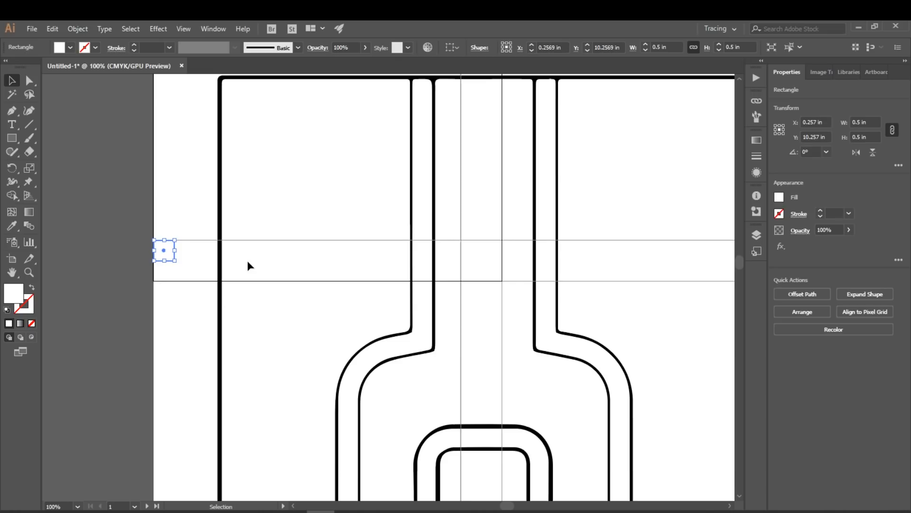
click(29, 124)
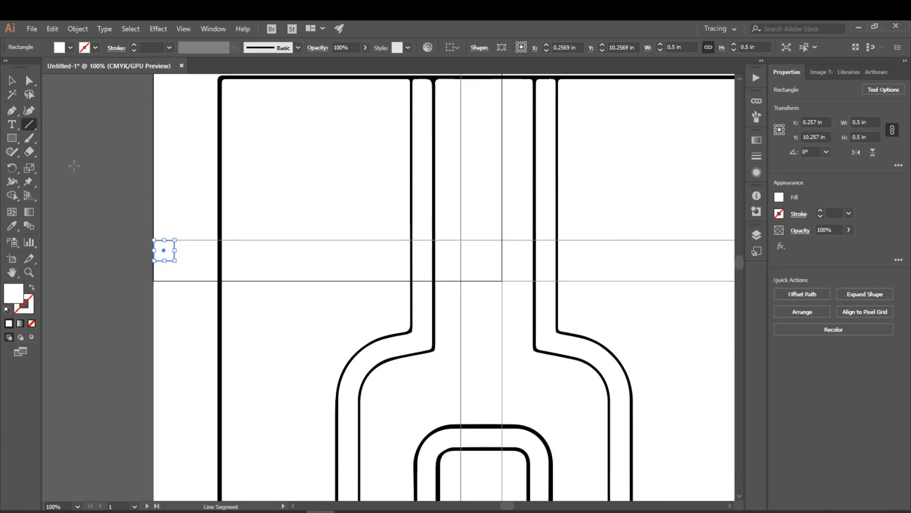
click(12, 80)
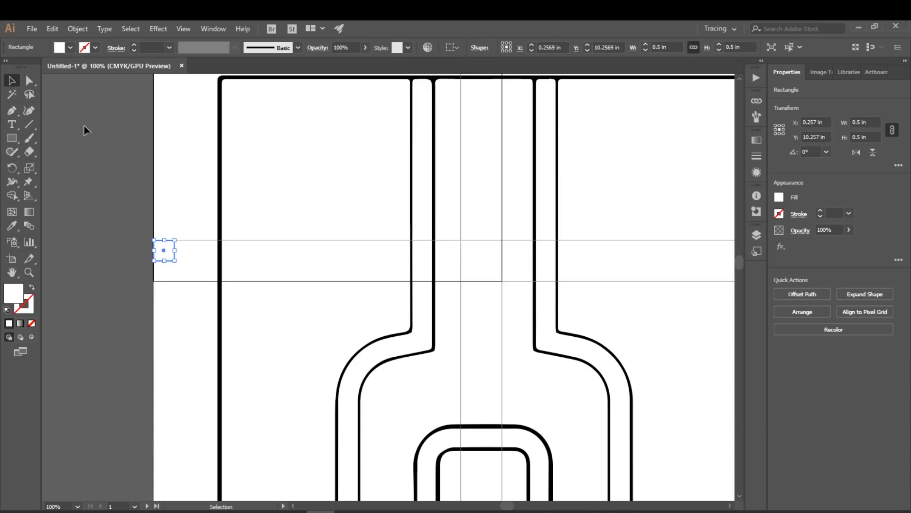
click(187, 269)
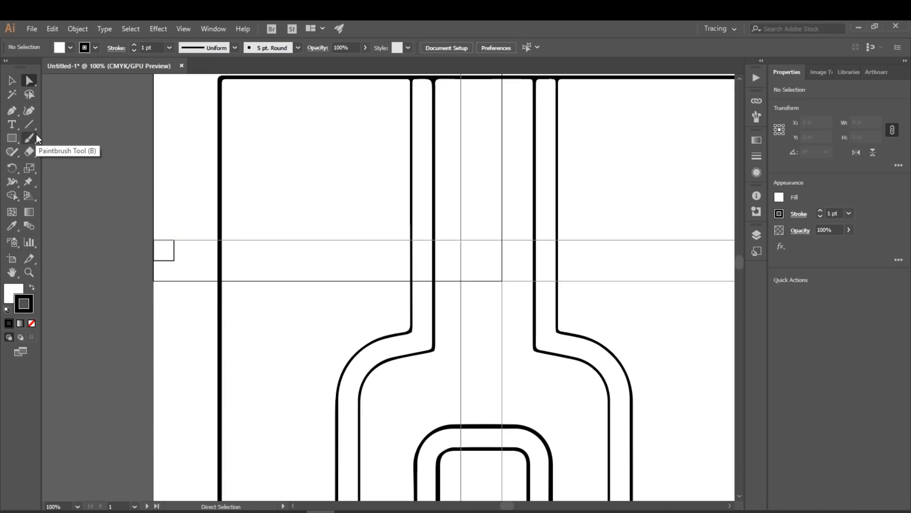
Draw vertical and horizontal lines through the square's corner, making the horizontal 1 in
click(29, 124)
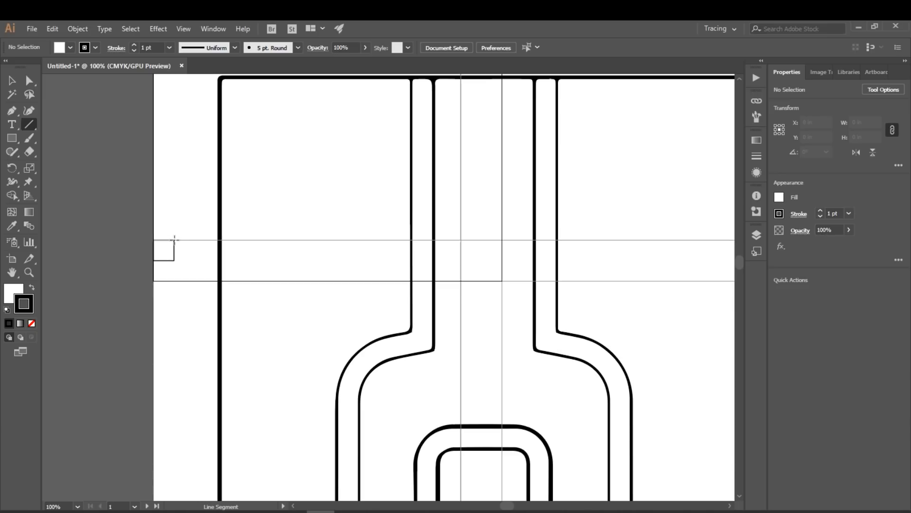
drag(173, 240, 173, 283)
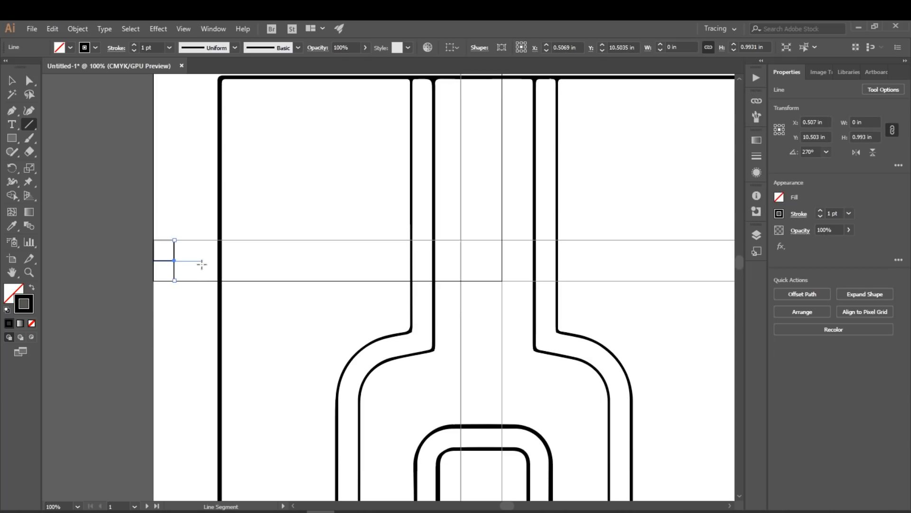
drag(154, 261, 202, 263)
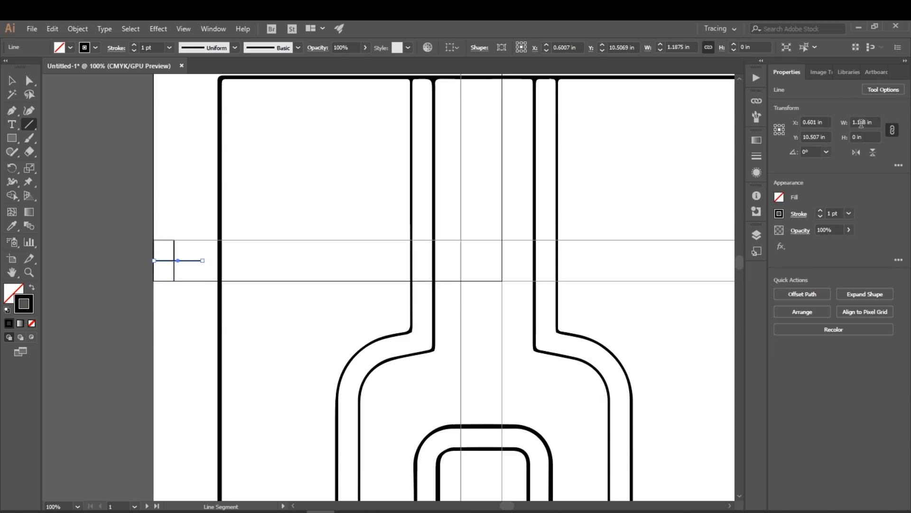
click(863, 122)
text(1)
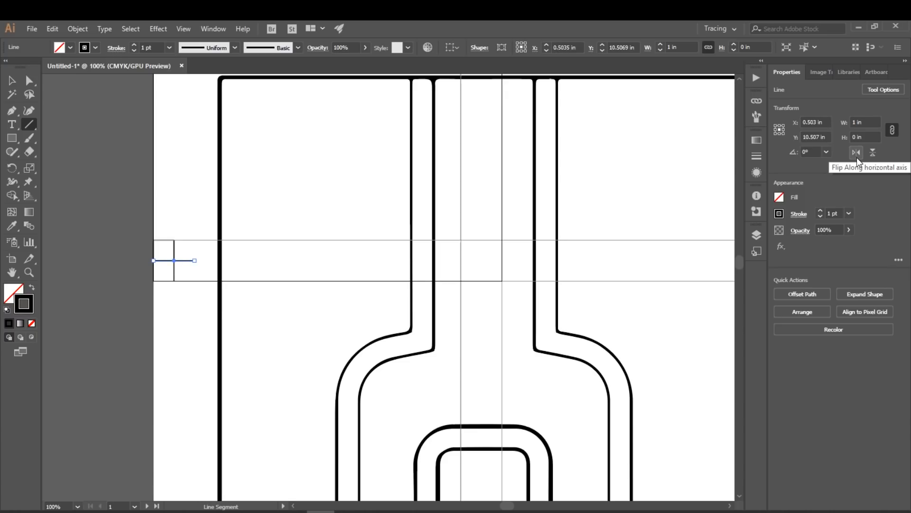
mouse_move(12, 81)
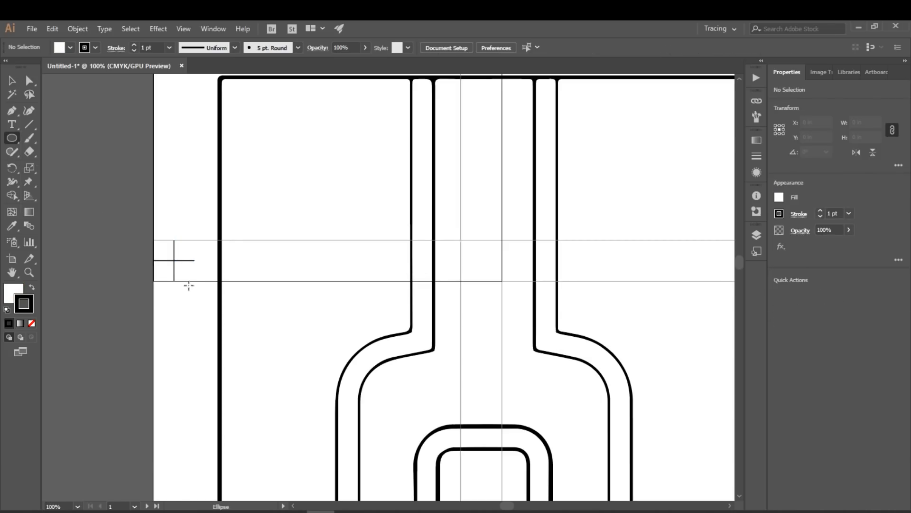
mouse_move(175, 260)
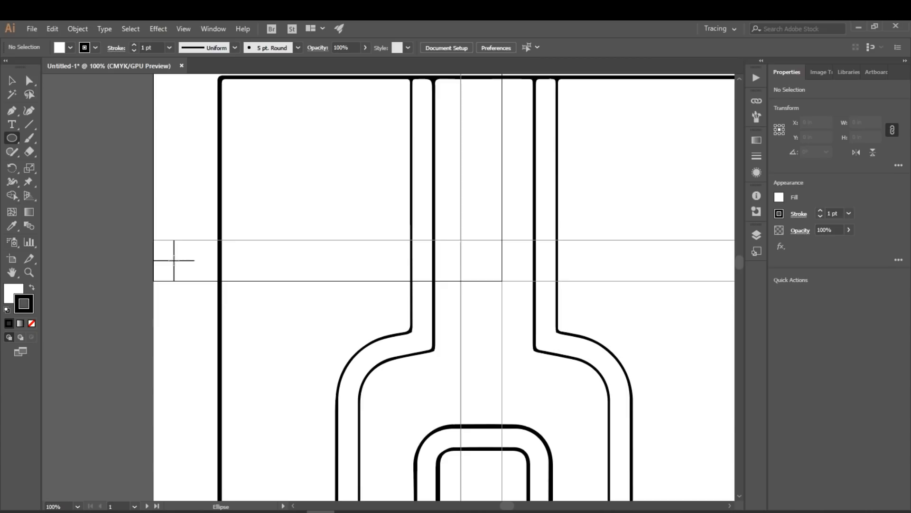
Draw a circle centred on the crosshair, send it to back, and select the mark
drag(174, 257, 196, 279)
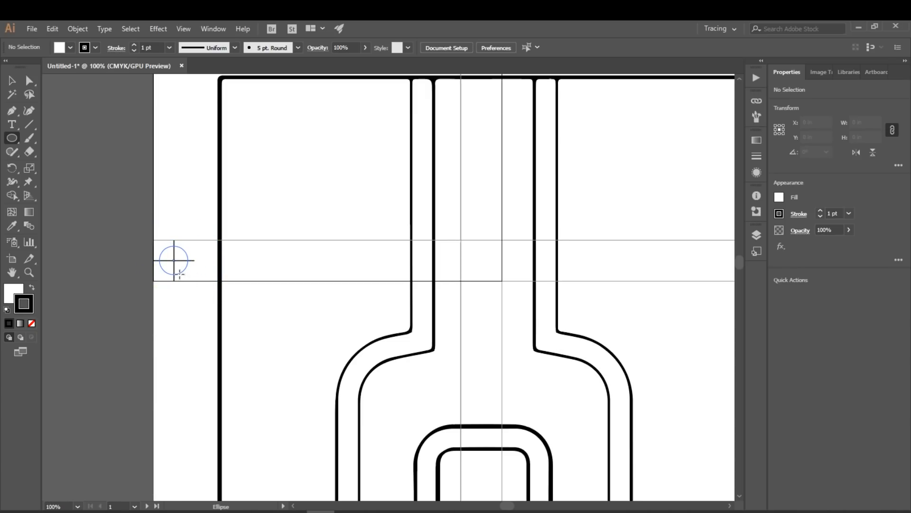
drag(157, 241, 195, 280)
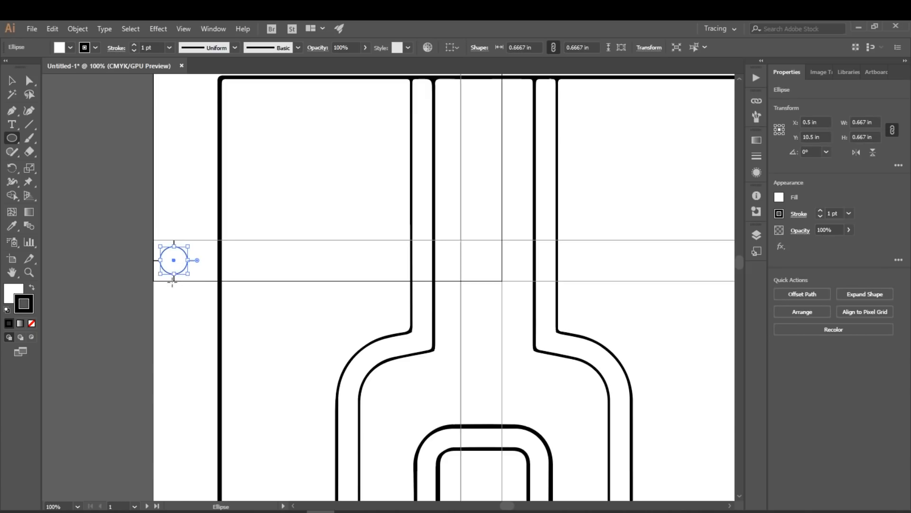
right_click(174, 260)
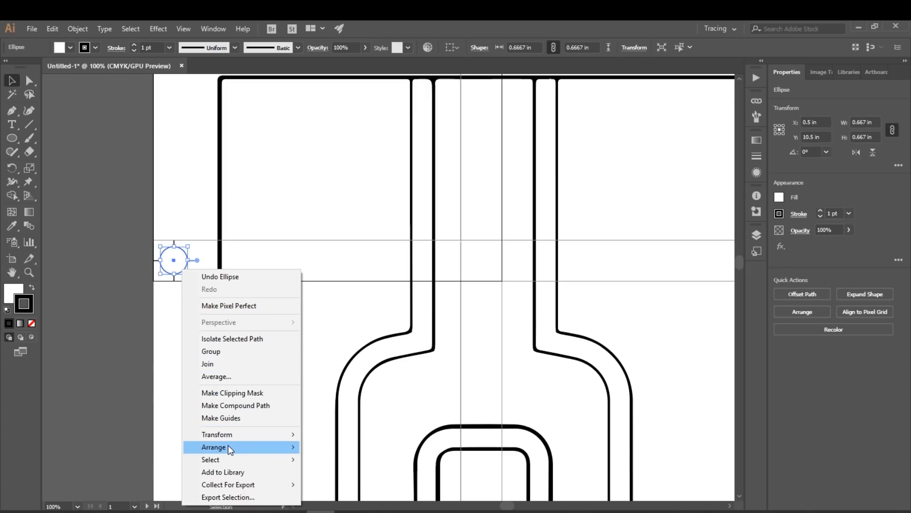
click(213, 446)
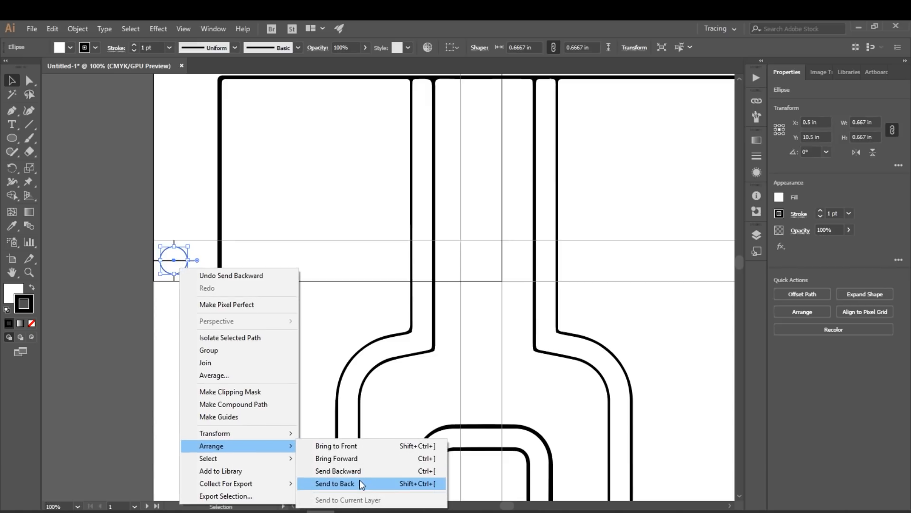
click(335, 483)
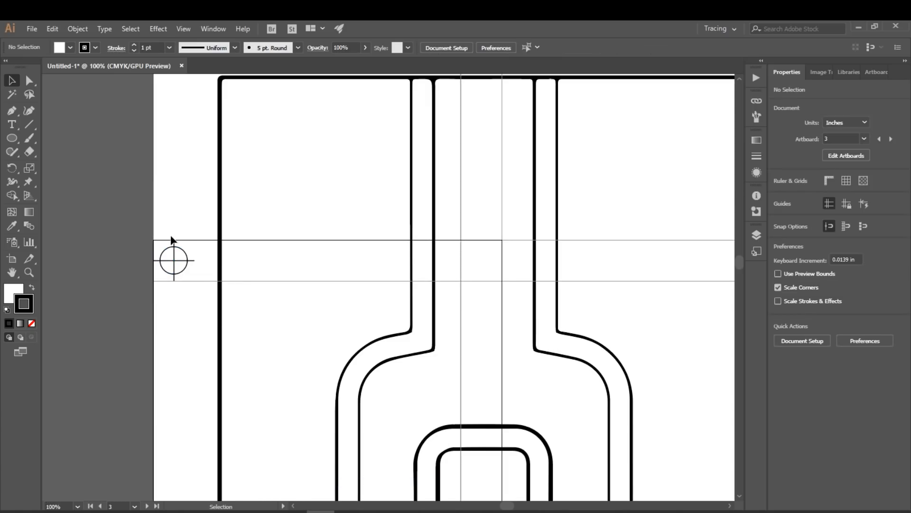
mouse_move(140, 230)
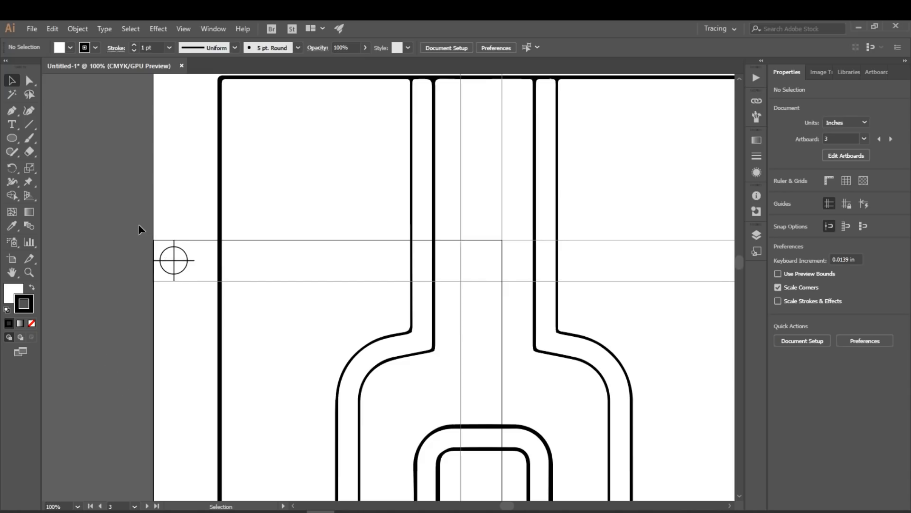
click(174, 260)
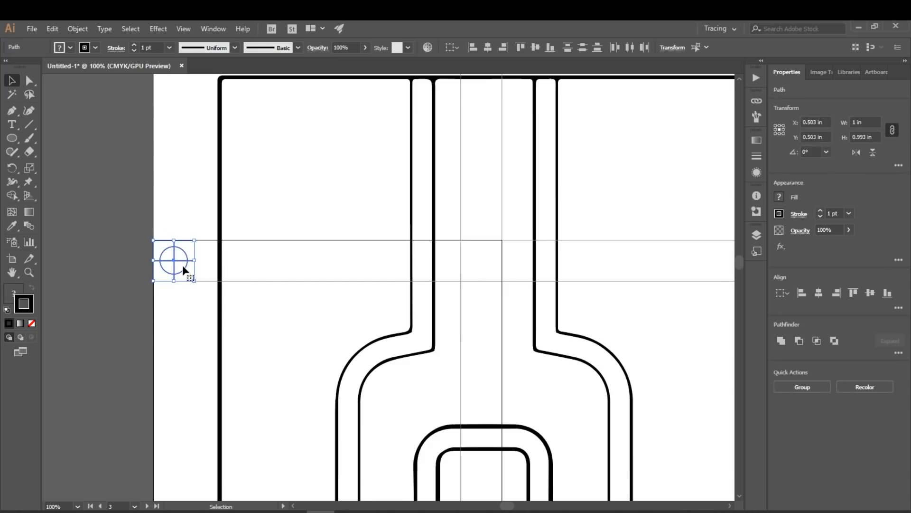
Alt-drag a copy of the bullseye mark horizontally to the page's right edge
click(800, 385)
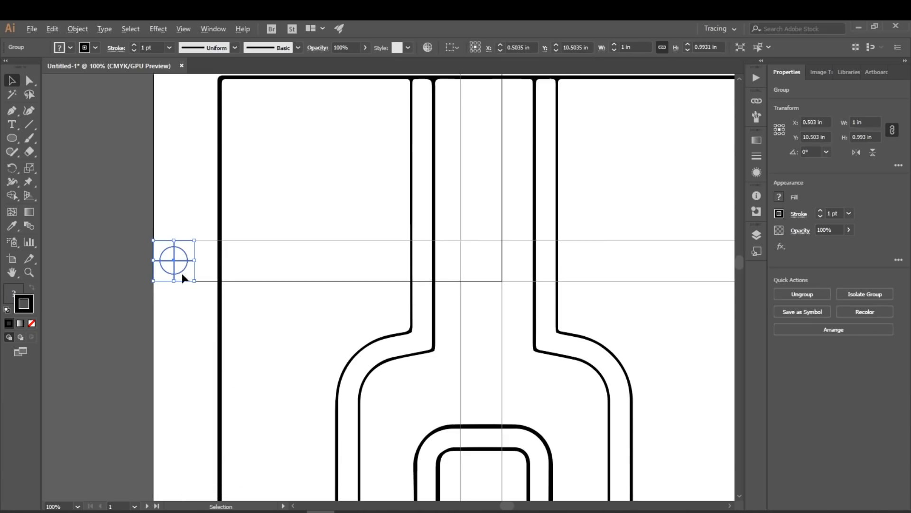
drag(174, 260, 188, 277)
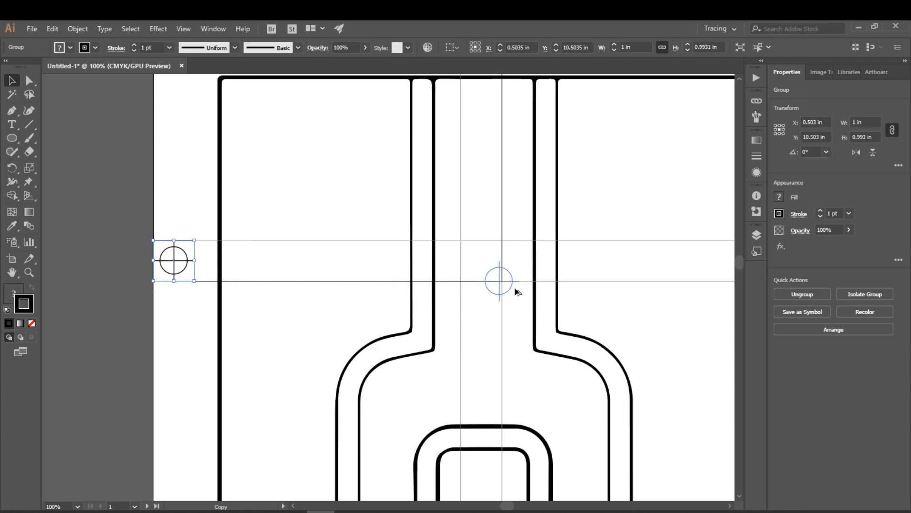
drag(500, 280, 503, 260)
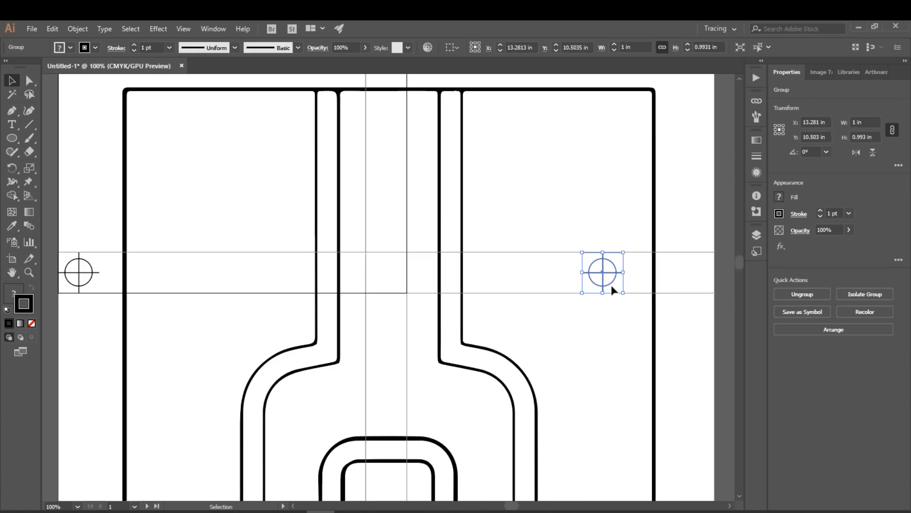
drag(603, 272, 602, 272)
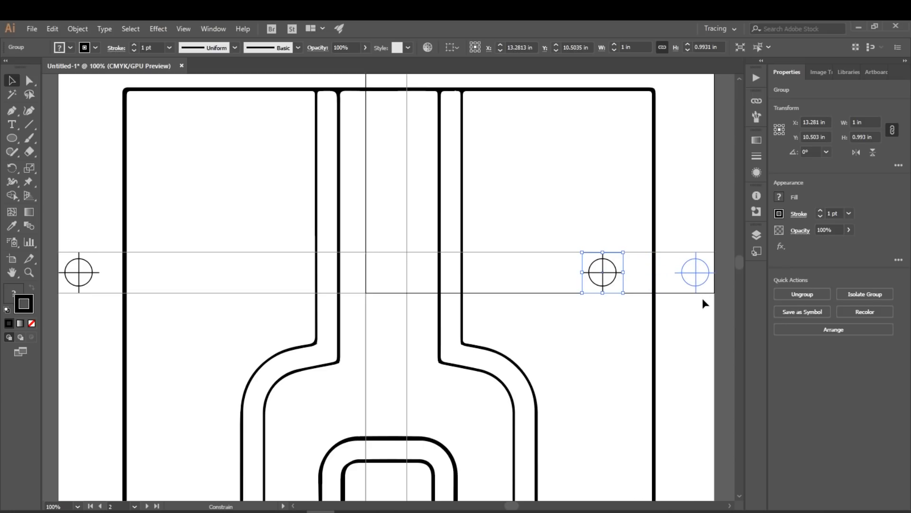
click(694, 272)
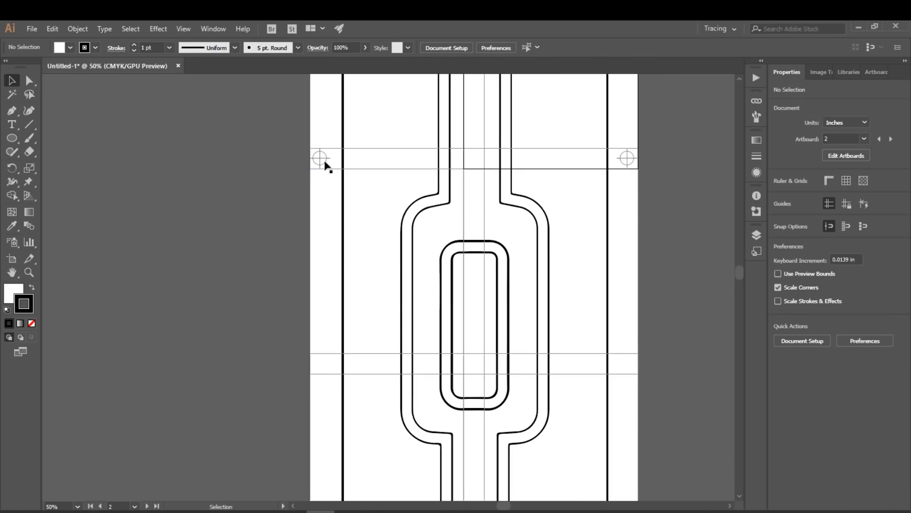
Copy both side bullseye marks straight down to the lower guide row and scroll to check
click(473, 158)
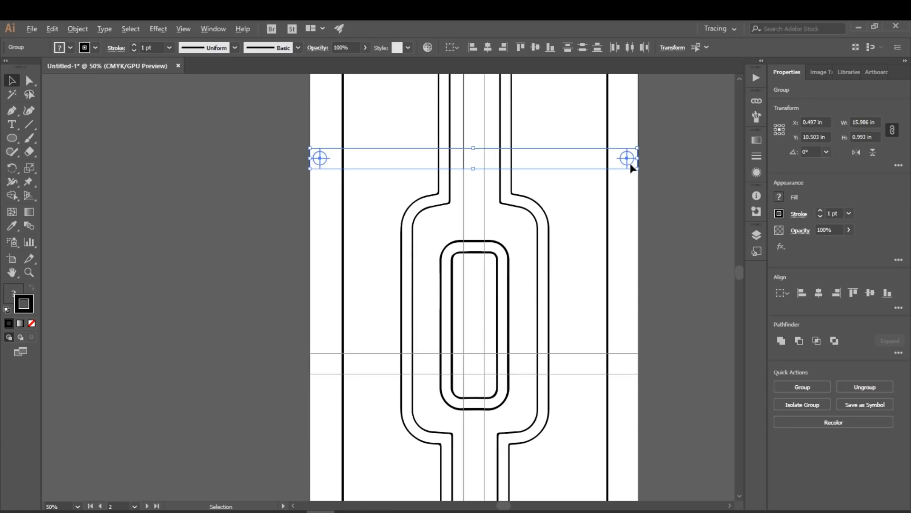
drag(632, 169, 629, 373)
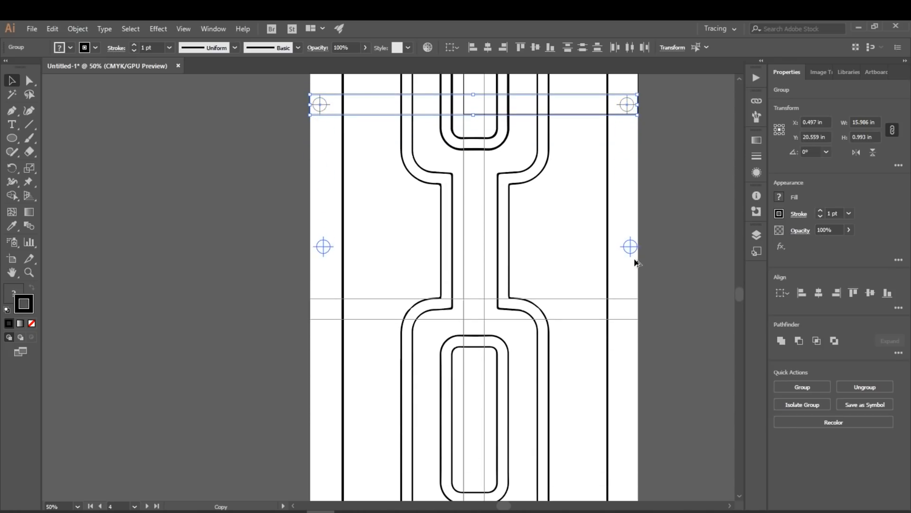
drag(630, 246, 629, 308)
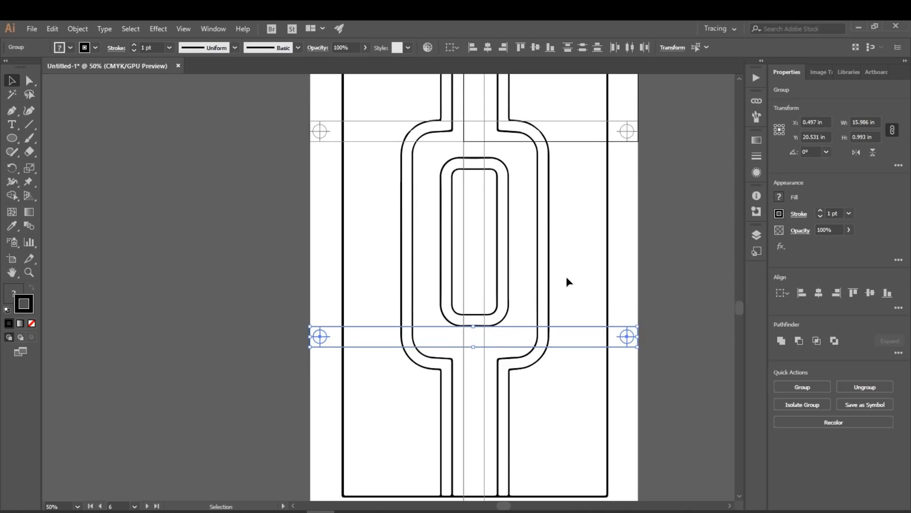
scroll(down, 3)
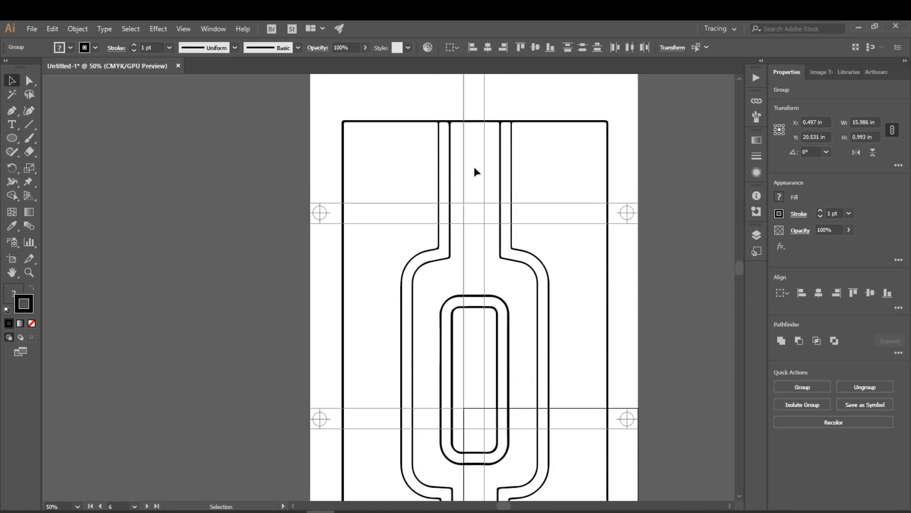
scroll(down, 3)
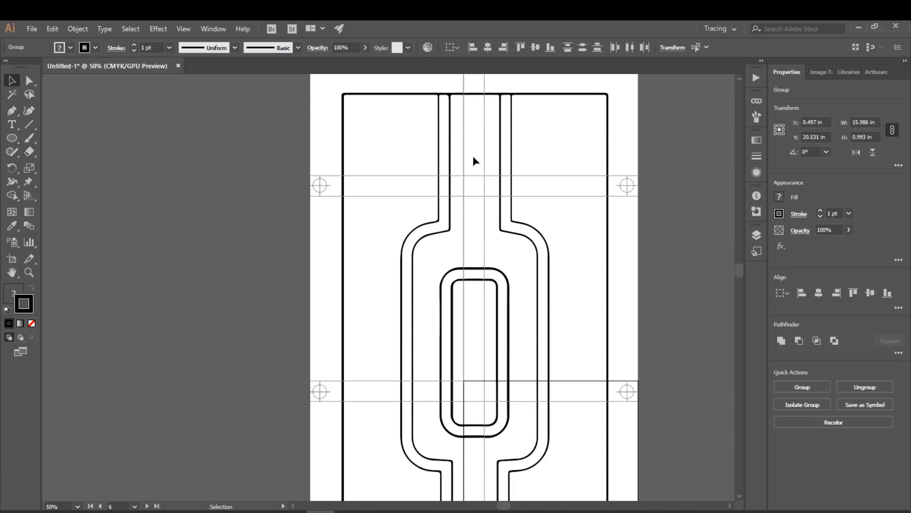
scroll(down, 3)
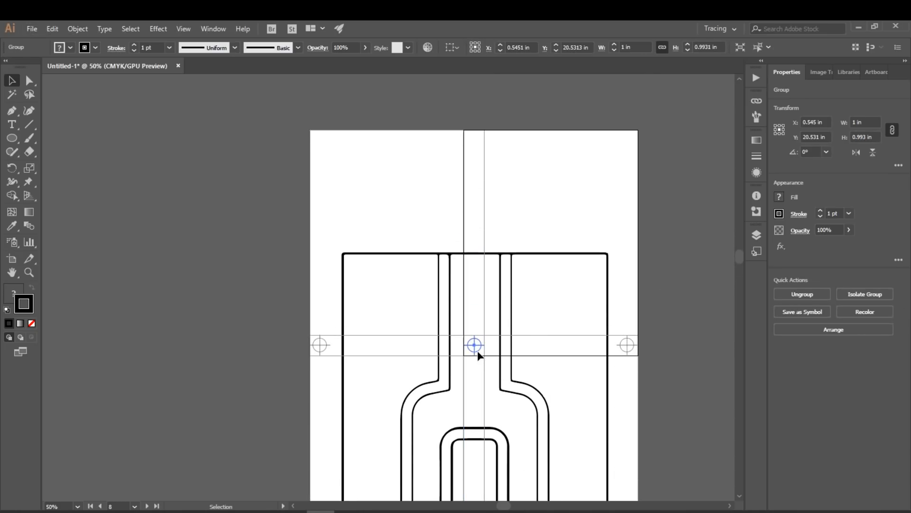
Place bullseye copies on the centre guide, between the side marks and at the top edge
click(474, 344)
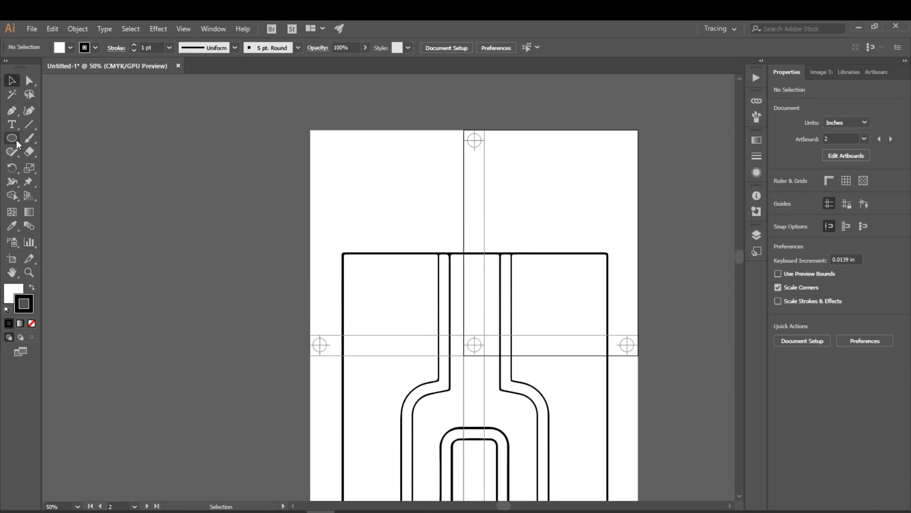
Pick the Rectangle Tool and drag a small square near the page's top-left corner
click(11, 138)
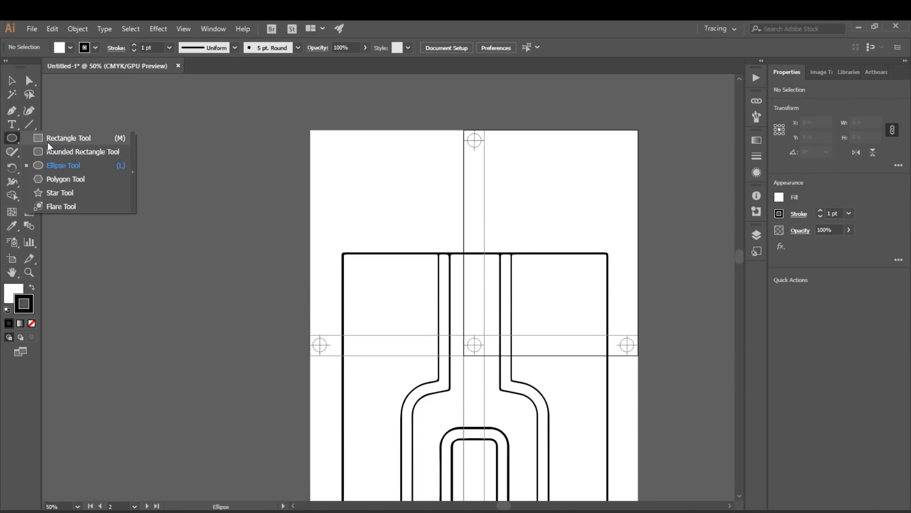
click(68, 138)
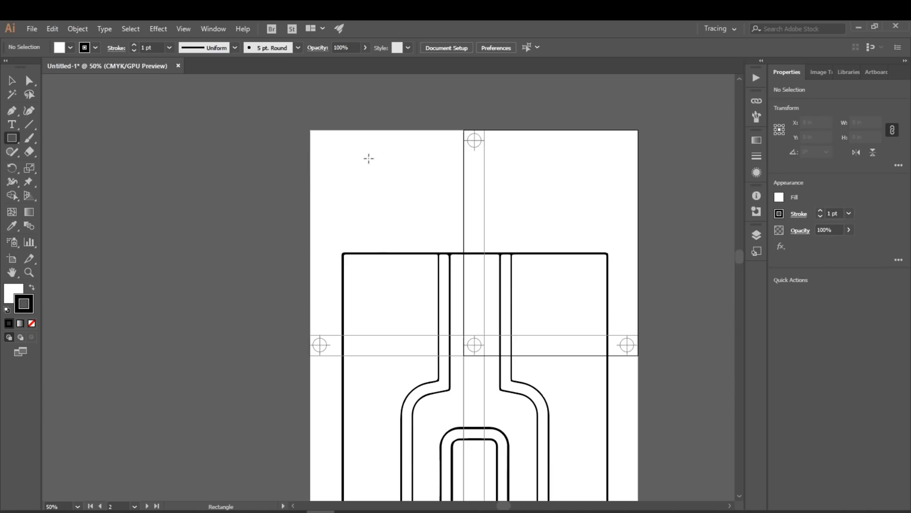
drag(368, 168, 399, 196)
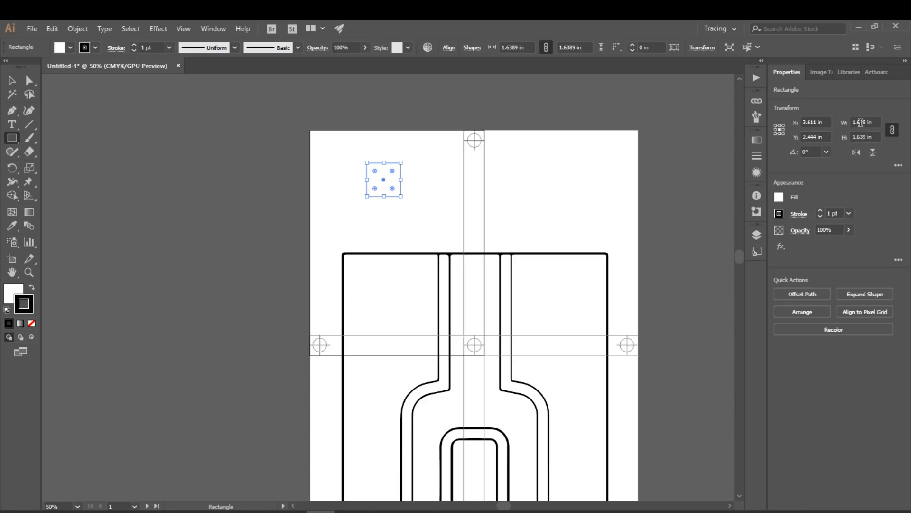
mouse_move(865, 122)
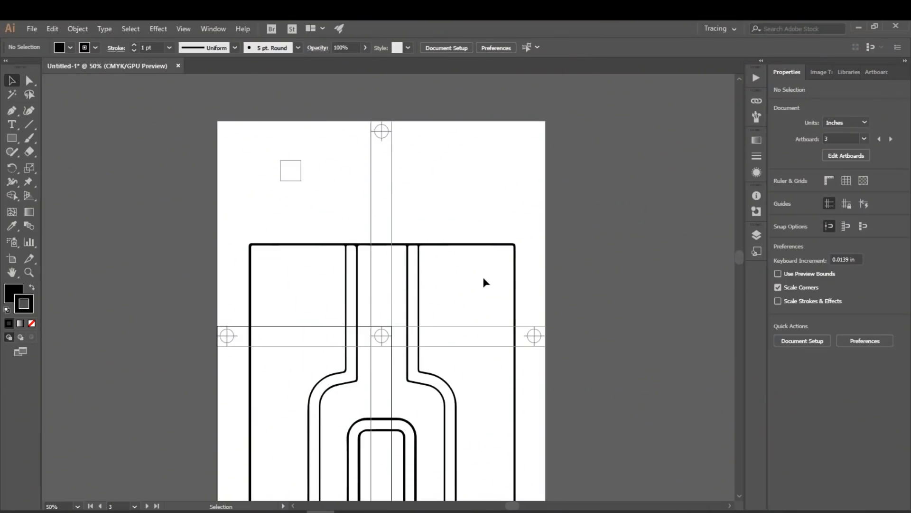
scroll(down, 3)
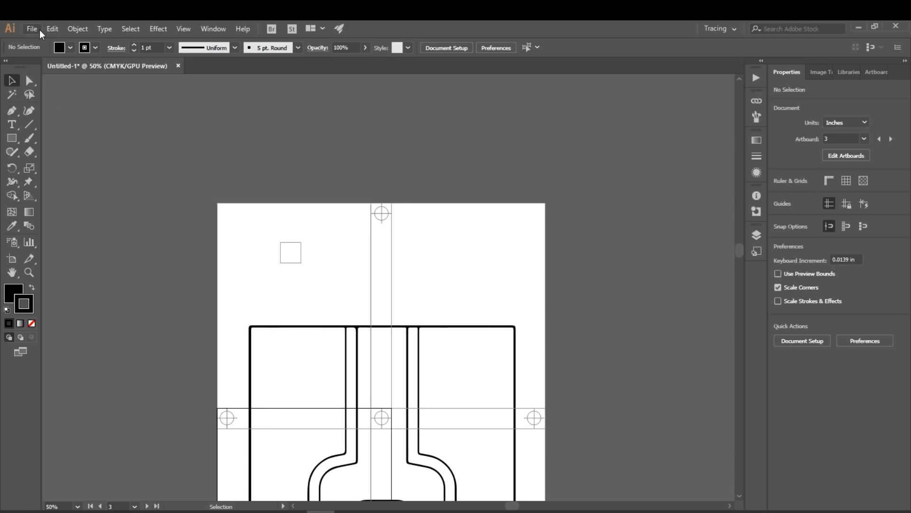
Save all ten artboards as an Adobe PDF named 'Boocase Pattern Template'
click(32, 29)
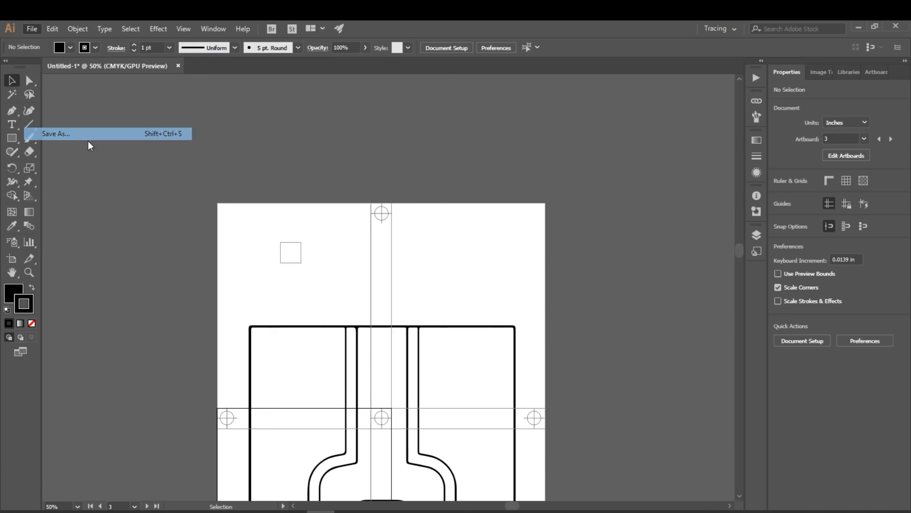
click(56, 132)
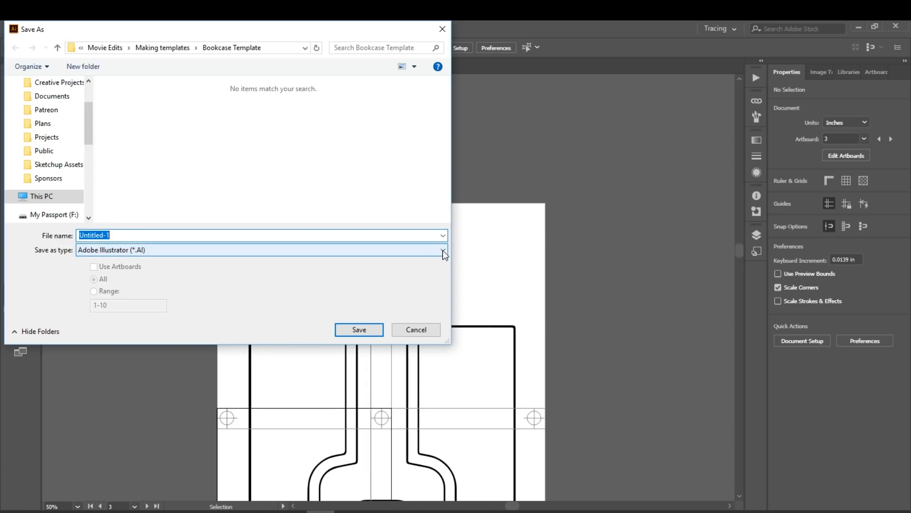
click(443, 249)
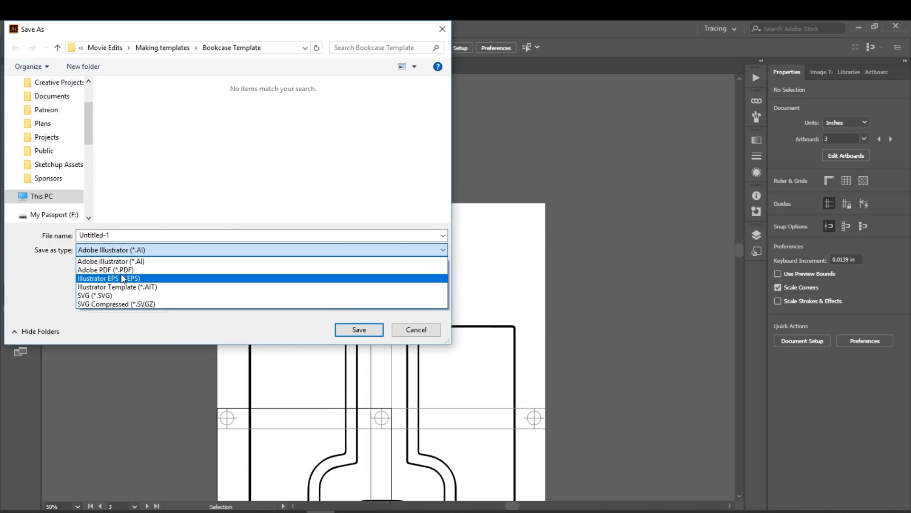
click(105, 269)
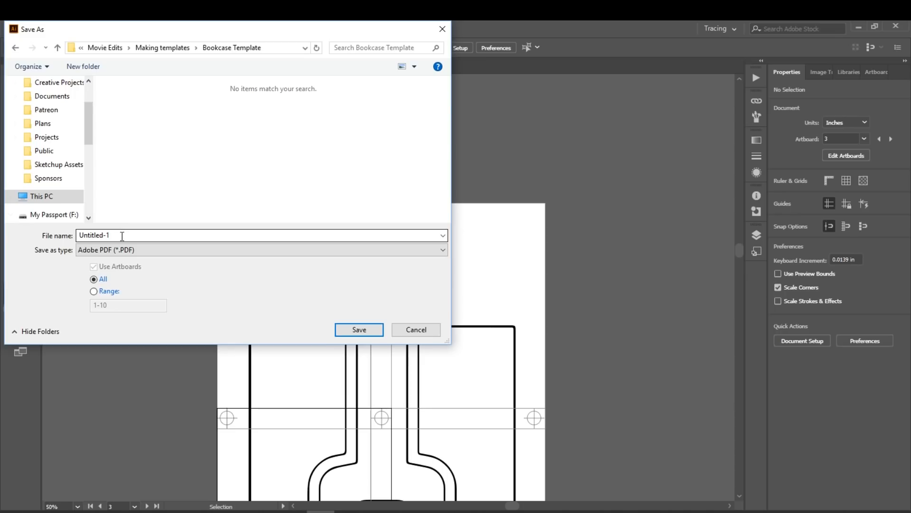
click(261, 235)
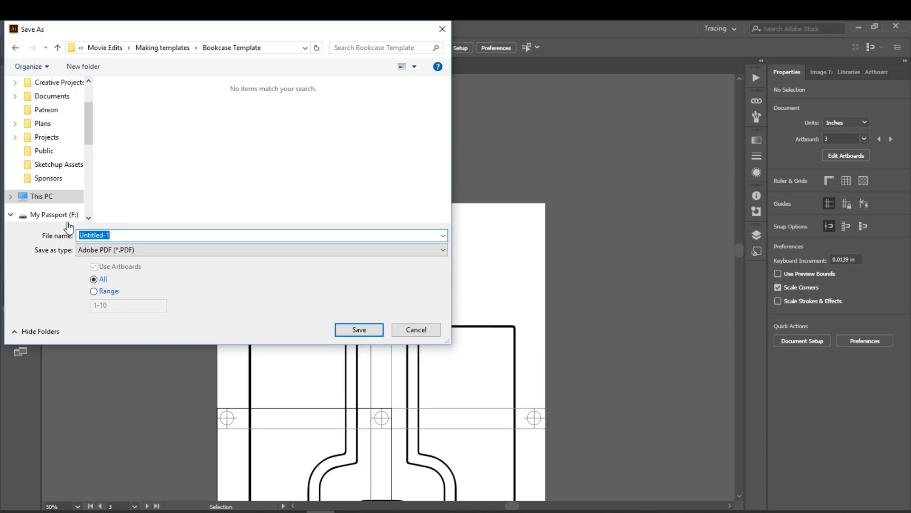
text(Boocase Pattern Template)
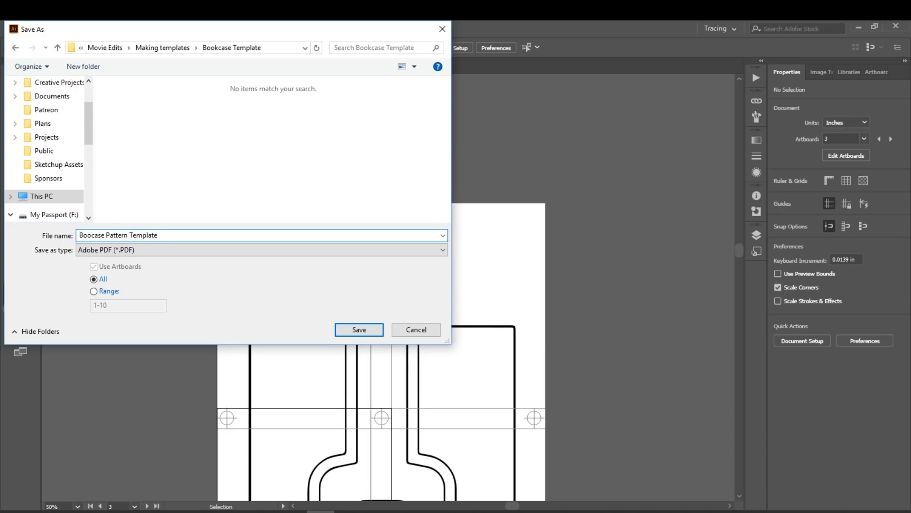
click(359, 329)
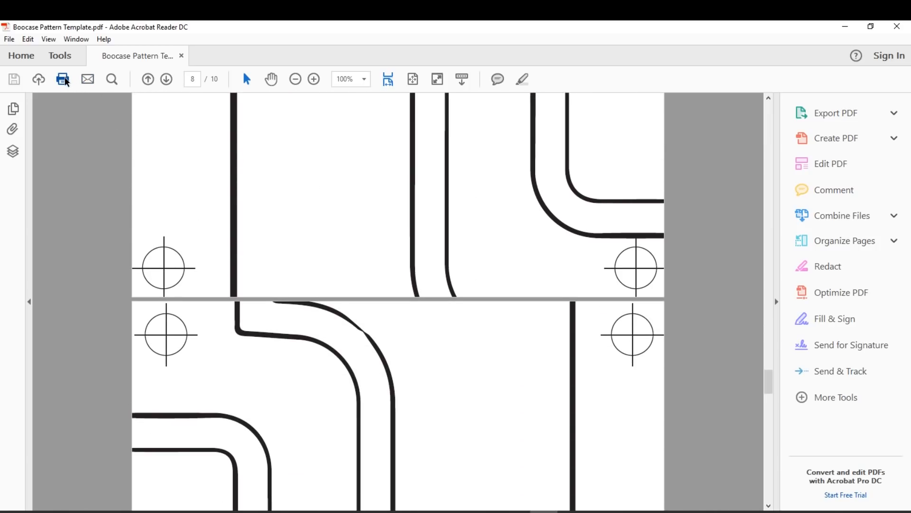
Print all ten pages of the PDF at actual size from Acrobat Reader
click(62, 79)
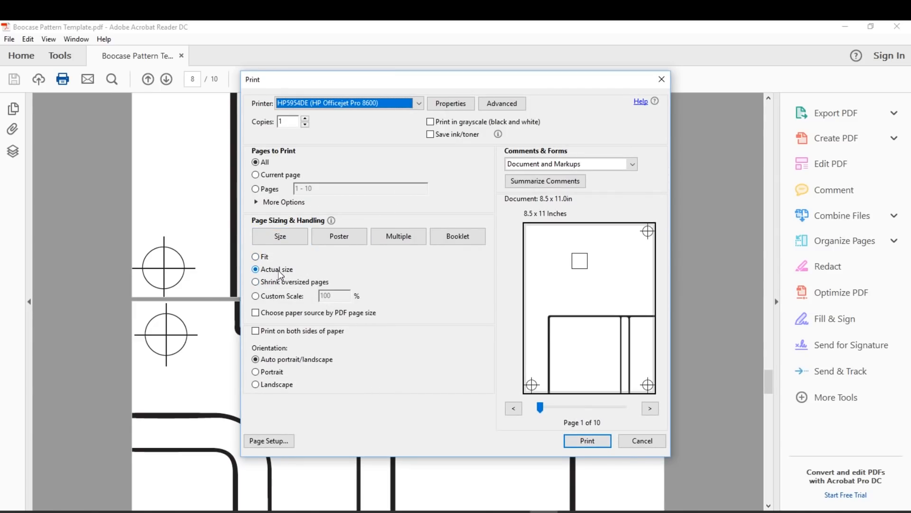
mouse_move(529, 392)
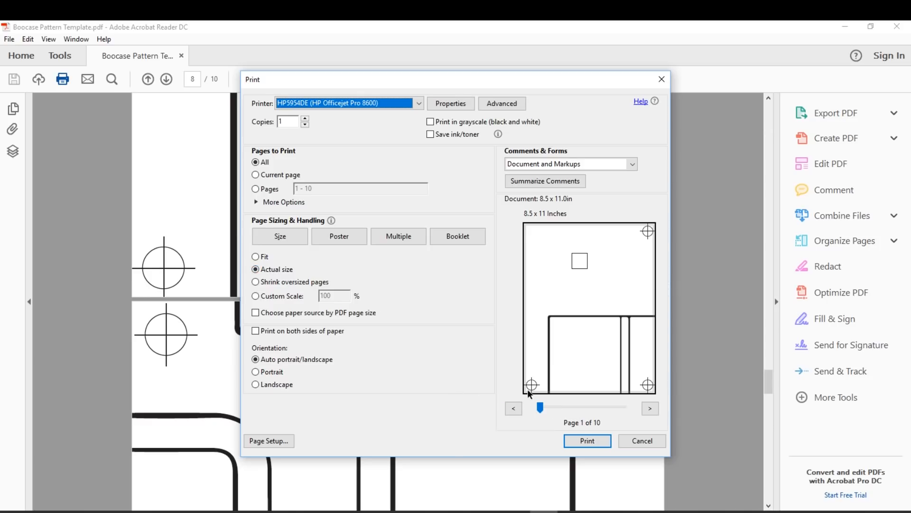
click(587, 440)
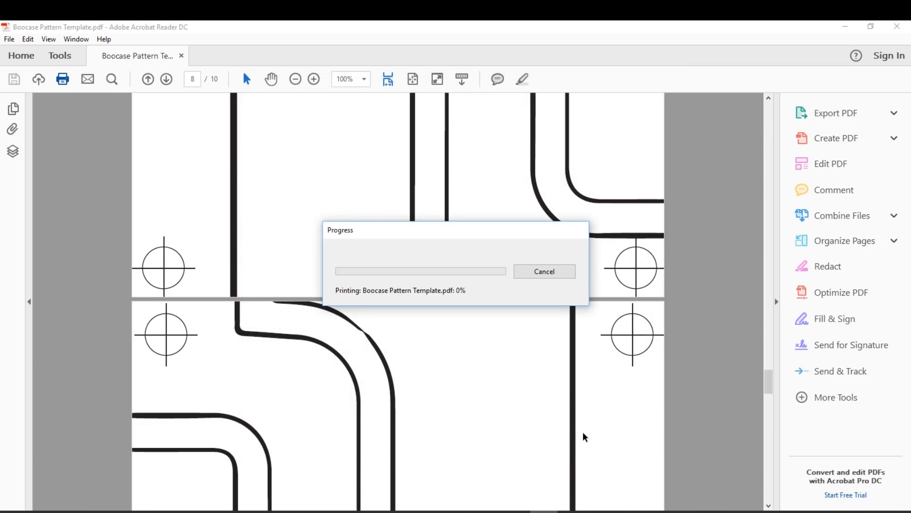
click(544, 271)
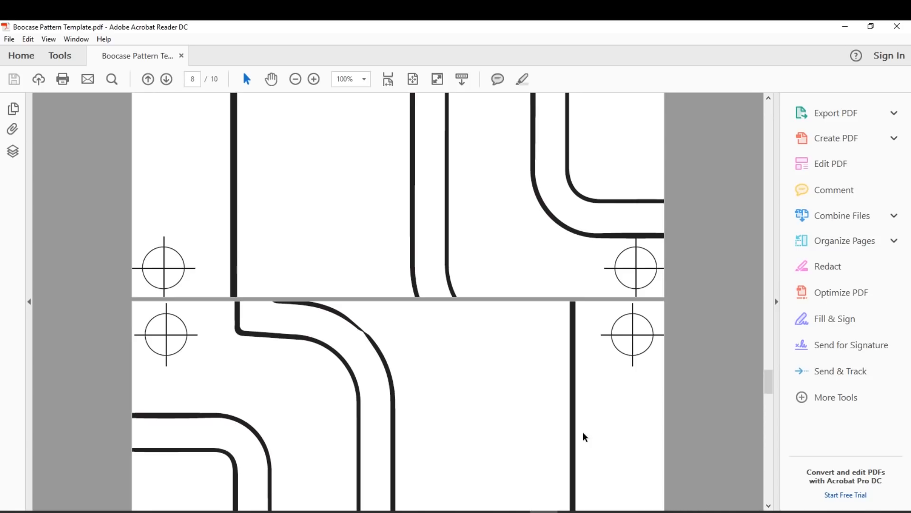